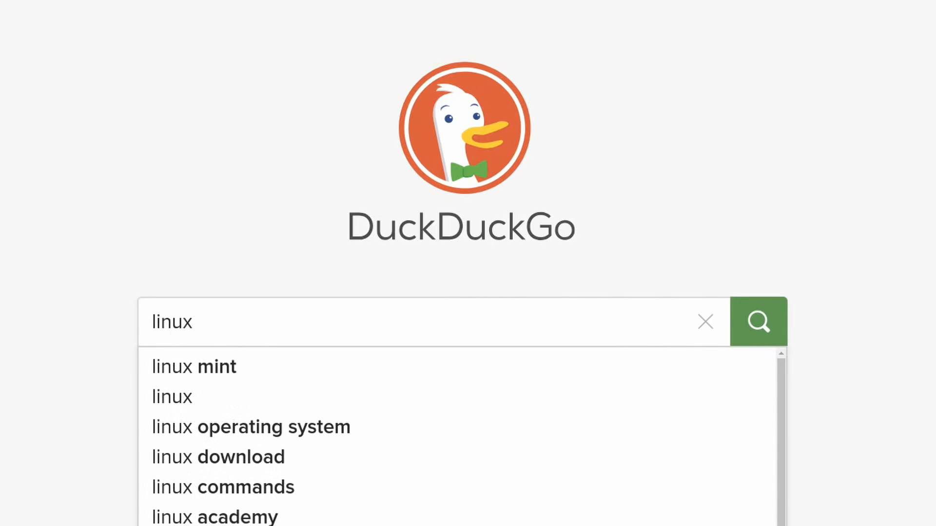
- Search DuckDuckGo for linux and reach Wikipedia's Linux distribution timeline image full-size
{"action": "left_click", "coordinate": [756, 321]}
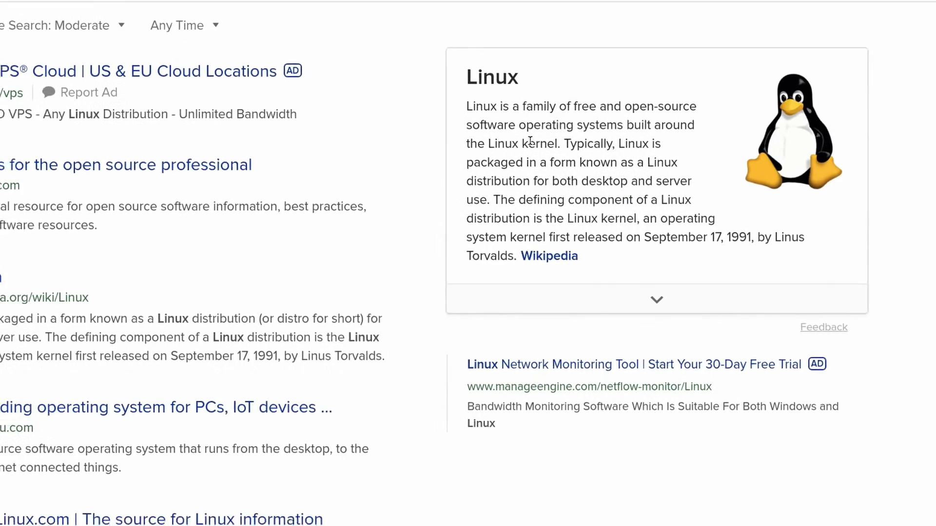
{"action": "scroll", "scroll_direction": "up", "scroll_amount": 3}
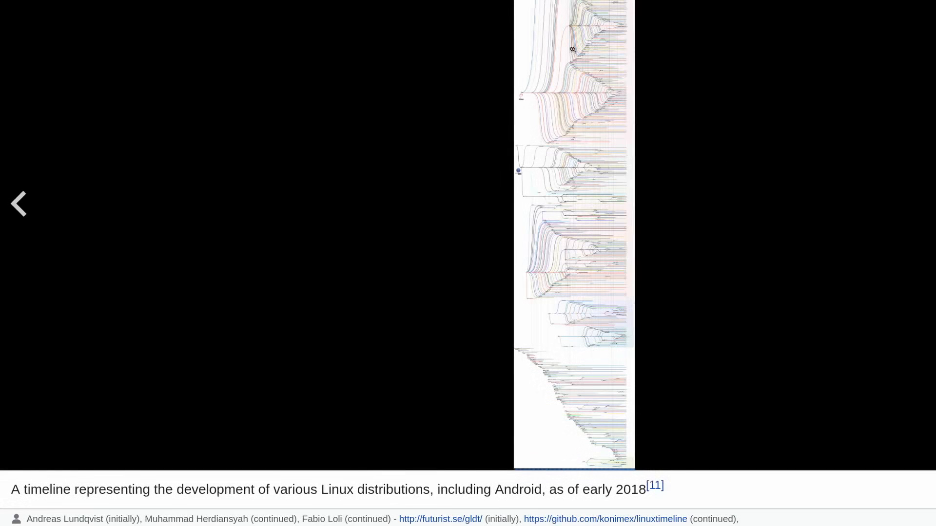
{"action": "left_click", "coordinate": [573, 49]}
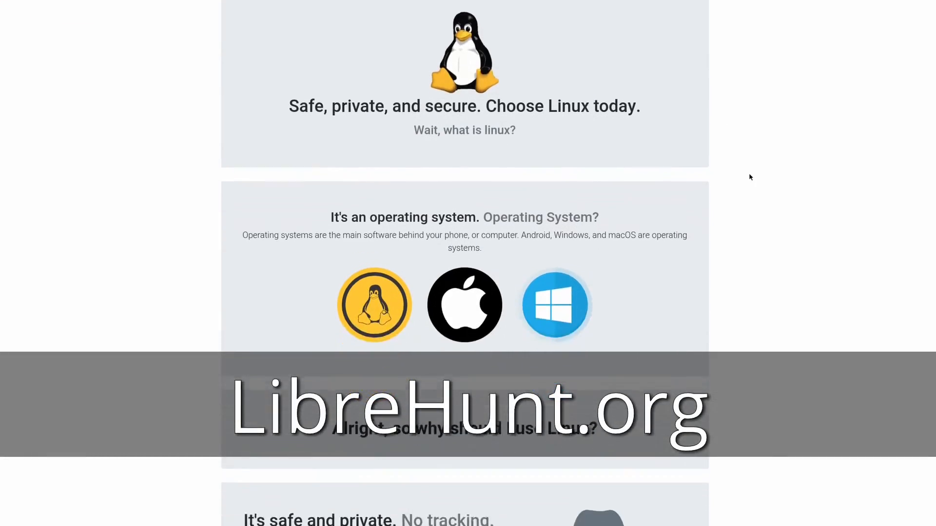
- Answer the LibreHunt distro quiz with updates 'As they come' and 'Yes' to a unique appearance
{"action": "scroll", "scroll_direction": "down", "scroll_amount": 3}
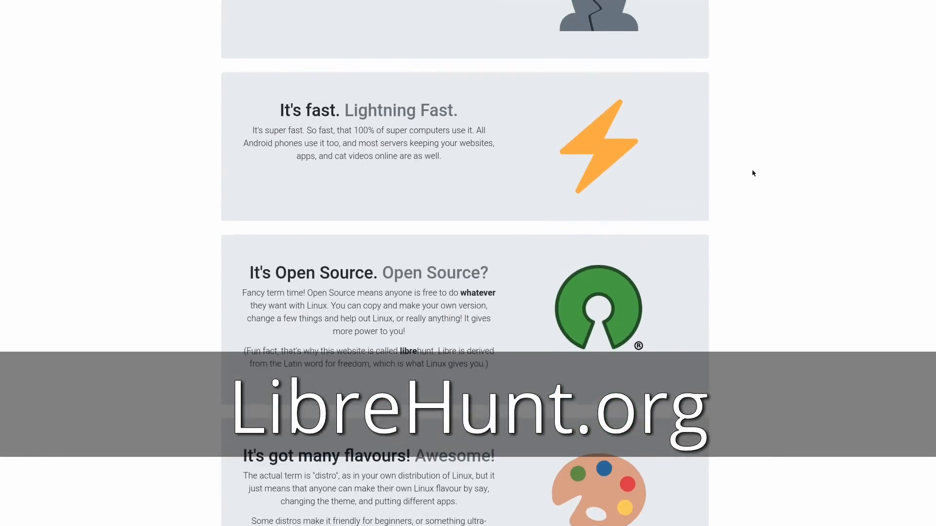
{"action": "scroll", "scroll_direction": "down", "scroll_amount": 3}
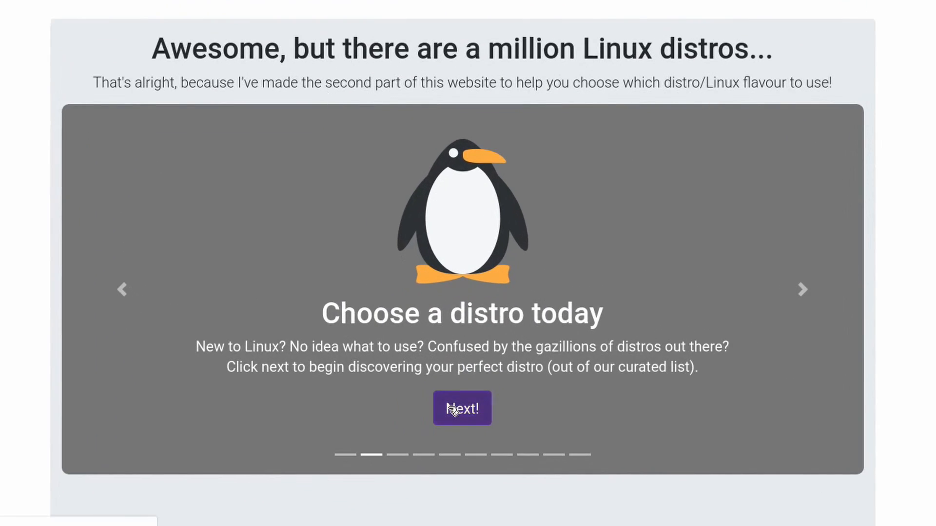
{"action": "left_click", "coordinate": [461, 409]}
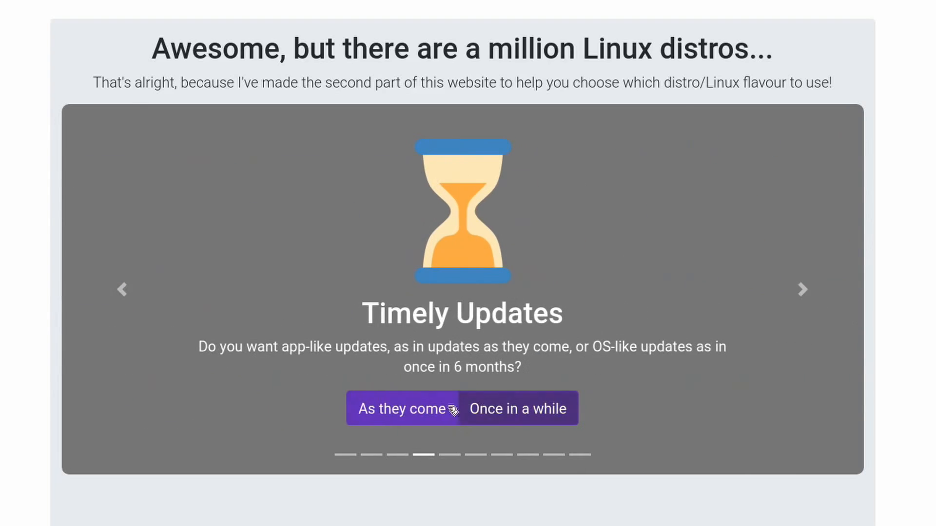
{"action": "left_click", "coordinate": [403, 408]}
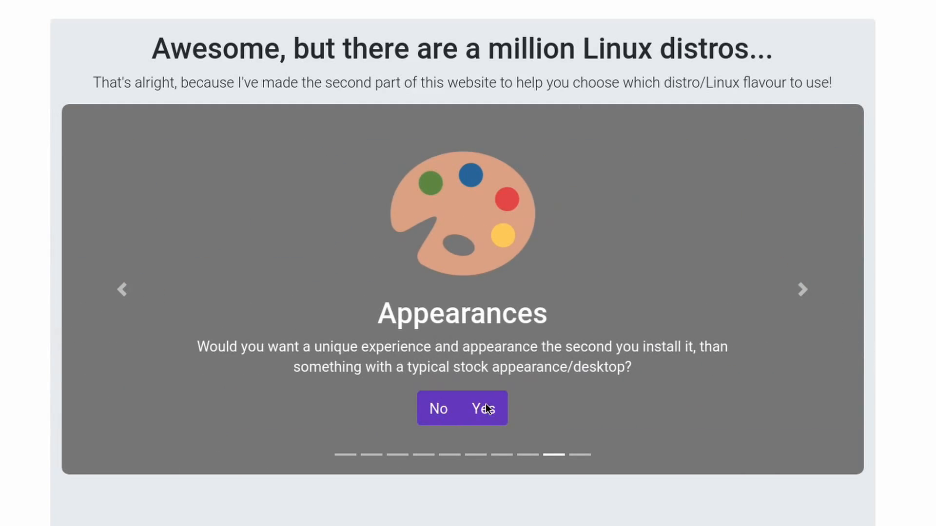
{"action": "left_click", "coordinate": [484, 409]}
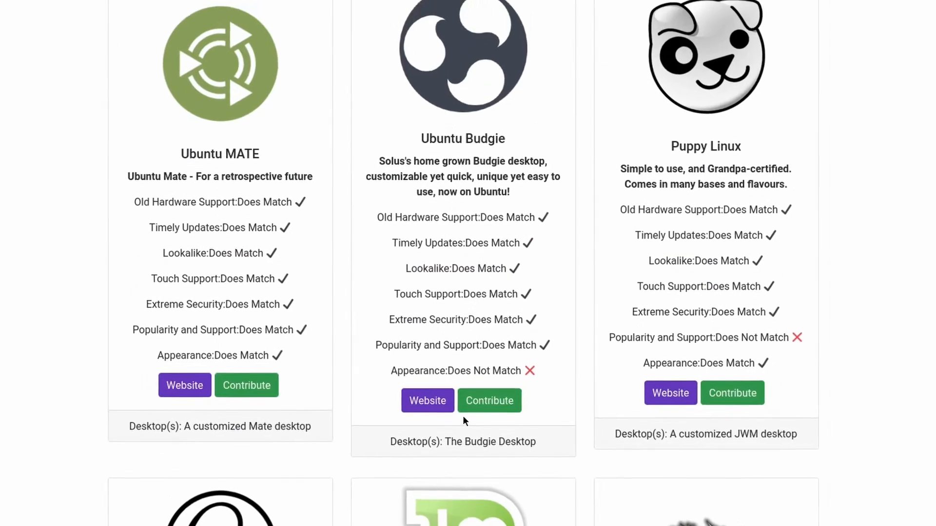
- Review the matching distros, including Elementary OS, Linux Mint and Kubuntu
{"action": "scroll", "scroll_direction": "up", "scroll_amount": 3}
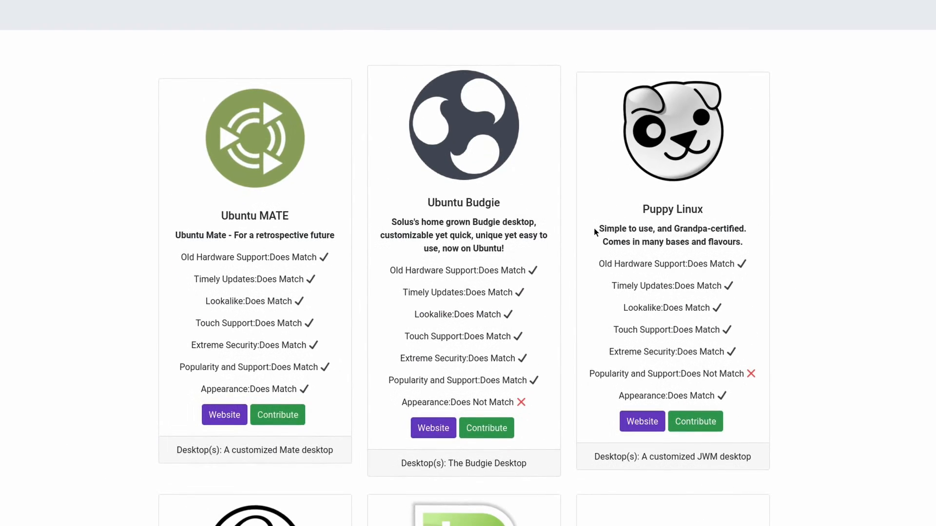
{"action": "scroll", "scroll_direction": "down", "scroll_amount": 3}
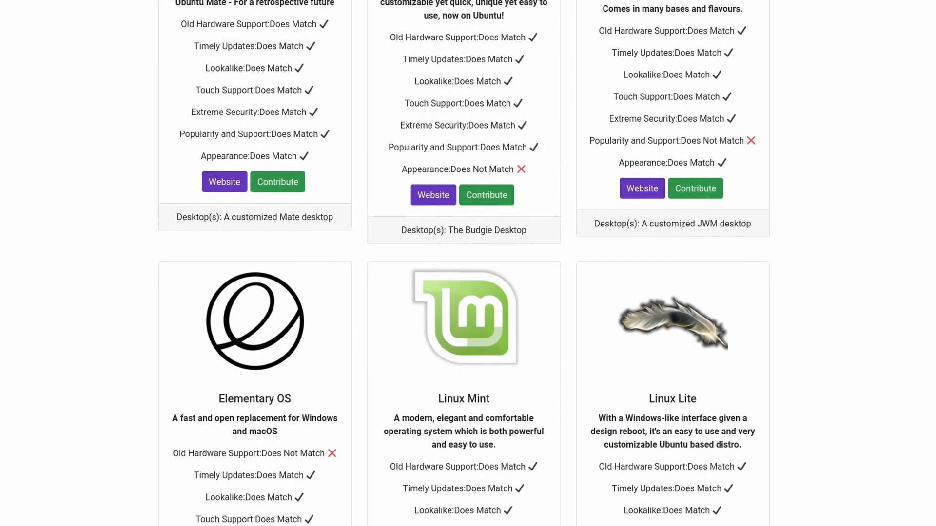
{"action": "scroll", "scroll_direction": "down", "scroll_amount": 3}
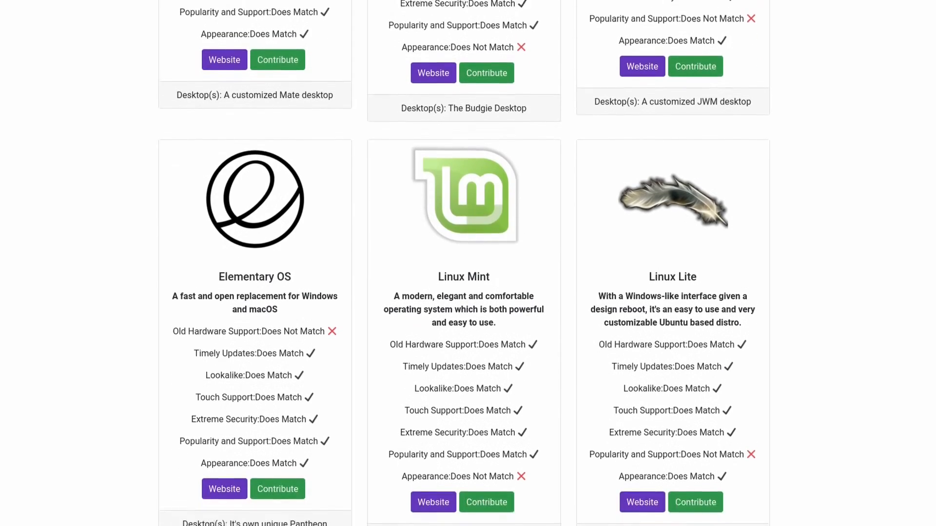
{"action": "scroll", "scroll_direction": "down", "scroll_amount": 3}
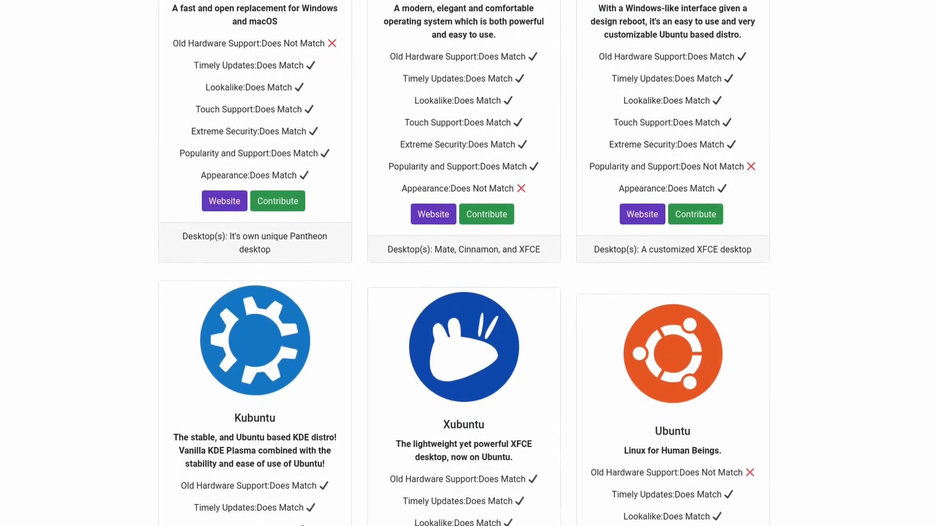
{"action": "scroll", "scroll_direction": "down", "scroll_amount": 3}
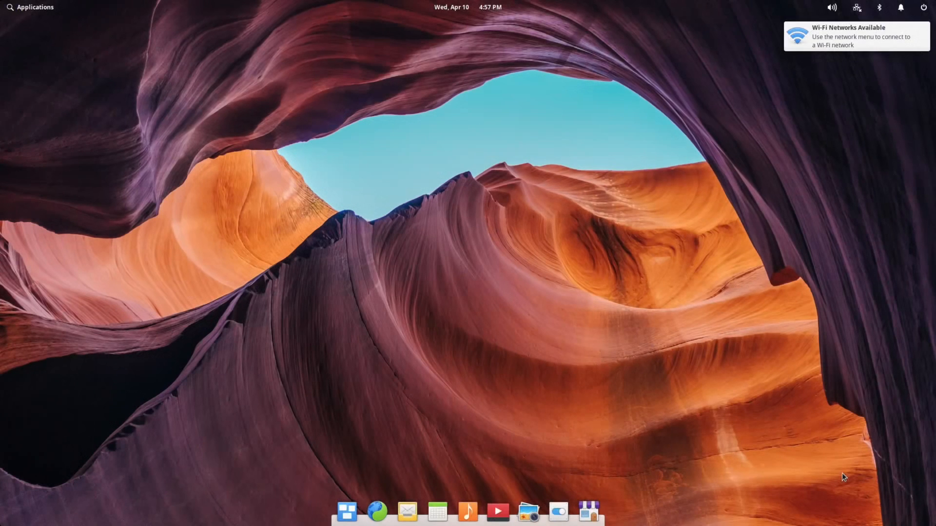
{"action": "mouse_move", "coordinate": [817, 465]}
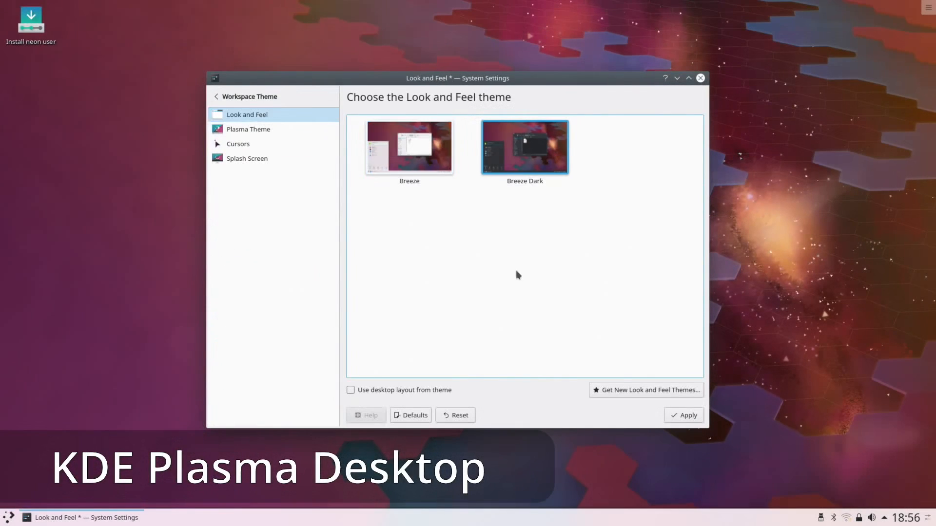
- Browse the Plasma themes Air, Breeze, Breeze Dark, Breeze Light and Oxygen, plus Get New Themes
{"action": "left_click", "coordinate": [247, 129]}
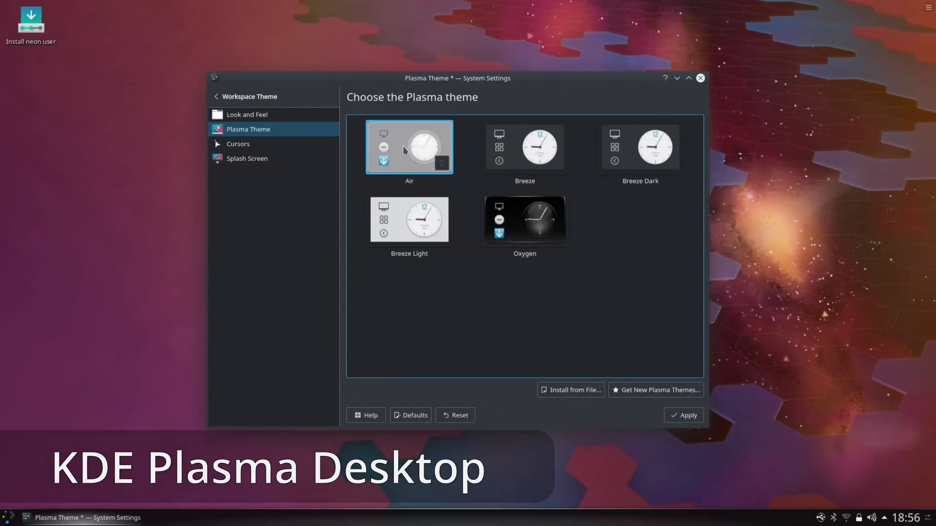
{"action": "left_click", "coordinate": [9, 517]}
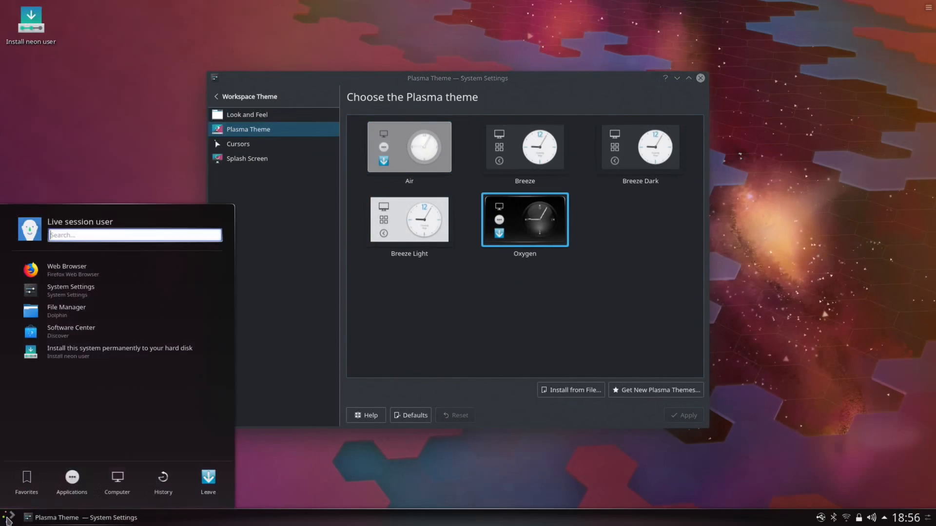
{"action": "left_click", "coordinate": [247, 114]}
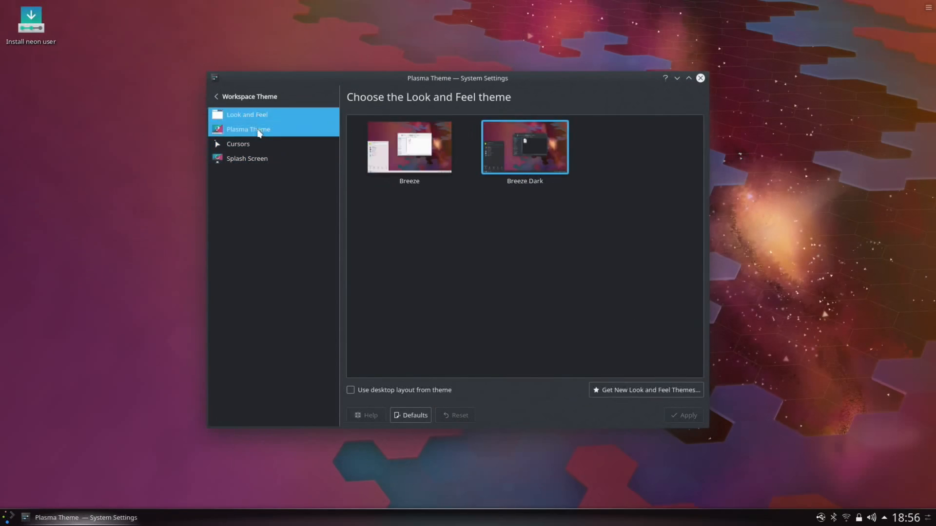
{"action": "left_click", "coordinate": [645, 390]}
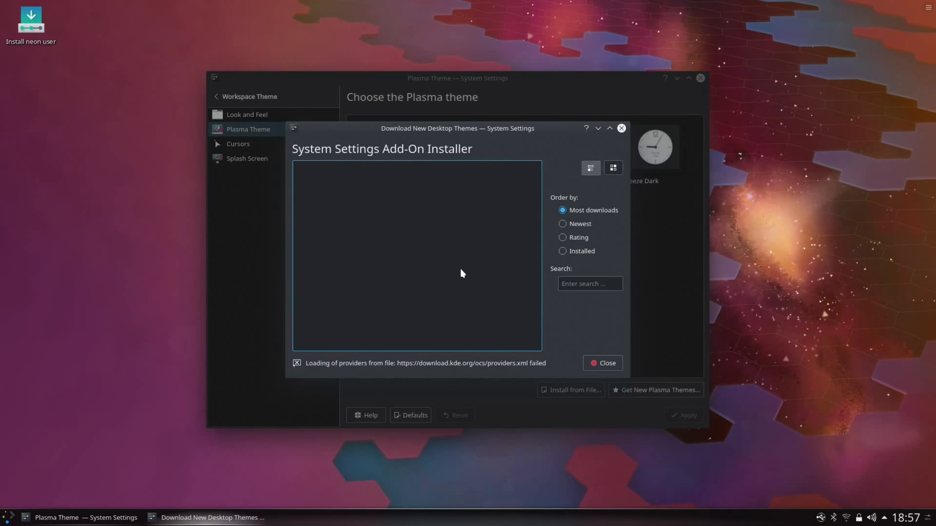
- Bring up the desktop's right-click options and pick one
{"action": "right_click", "coordinate": [124, 214]}
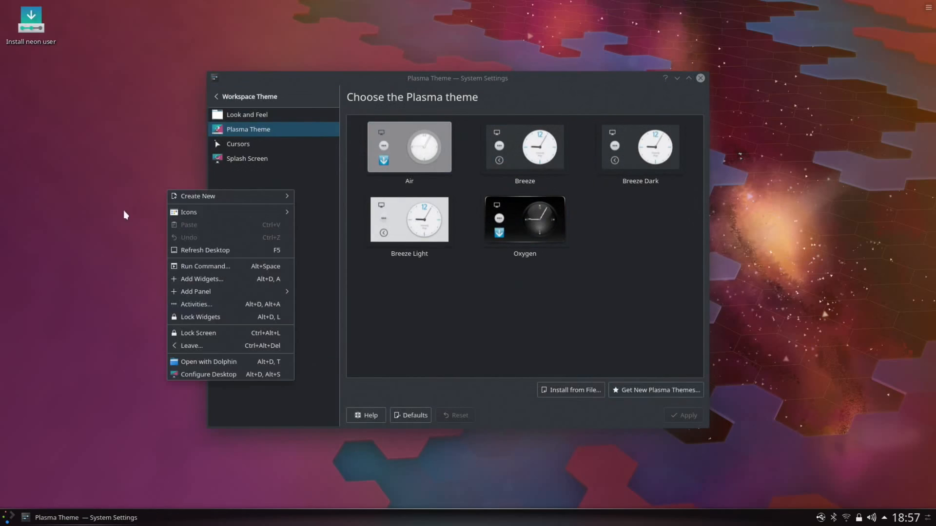
{"action": "left_click", "coordinate": [201, 279]}
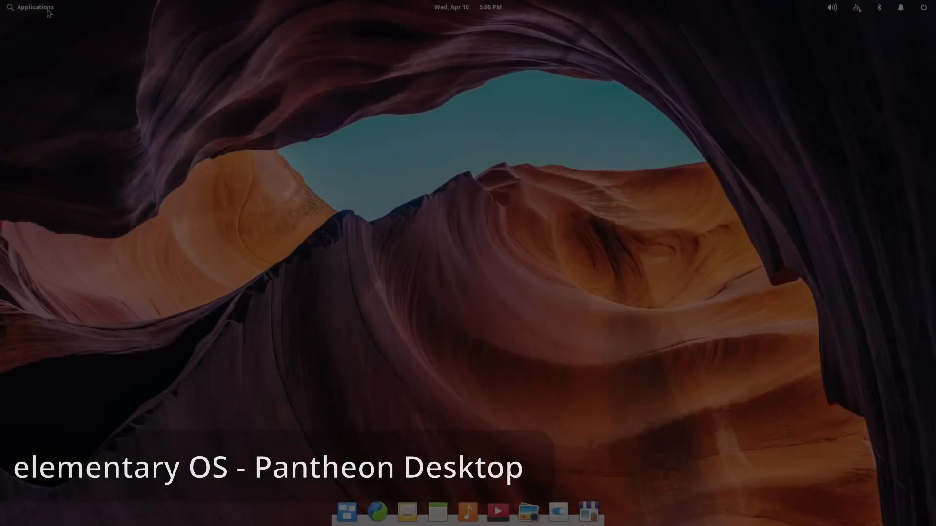
- Launch System Settings from Applications and switch the wallpaper from the canyon to snowy mountains
{"action": "left_click", "coordinate": [32, 7]}
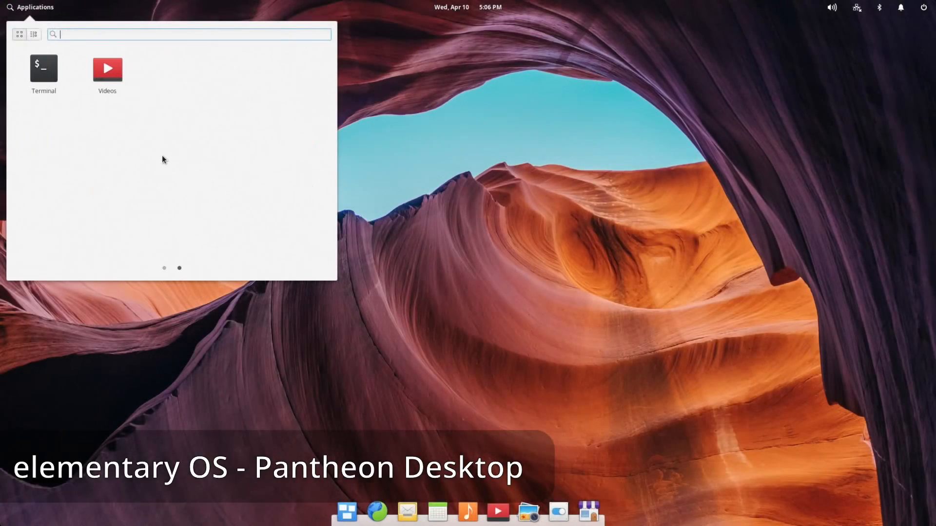
{"action": "left_click", "coordinate": [164, 268]}
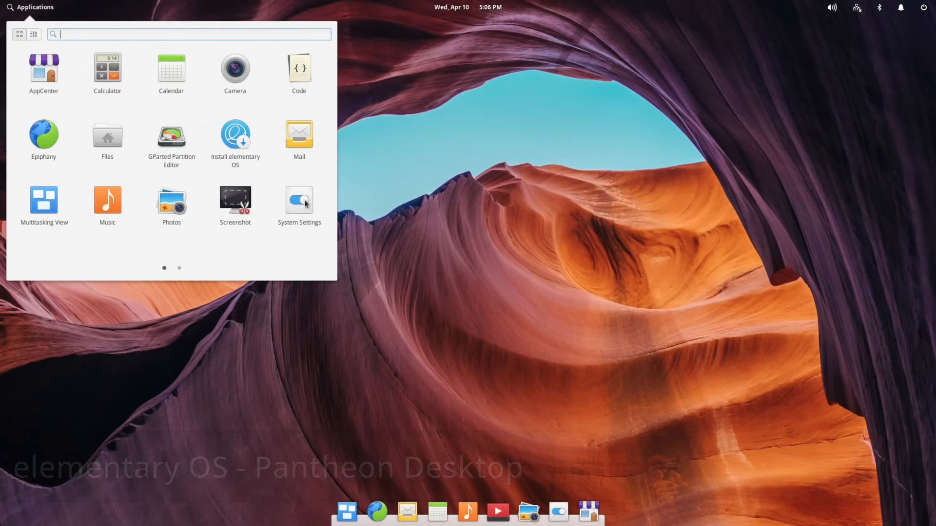
{"action": "left_click", "coordinate": [298, 201]}
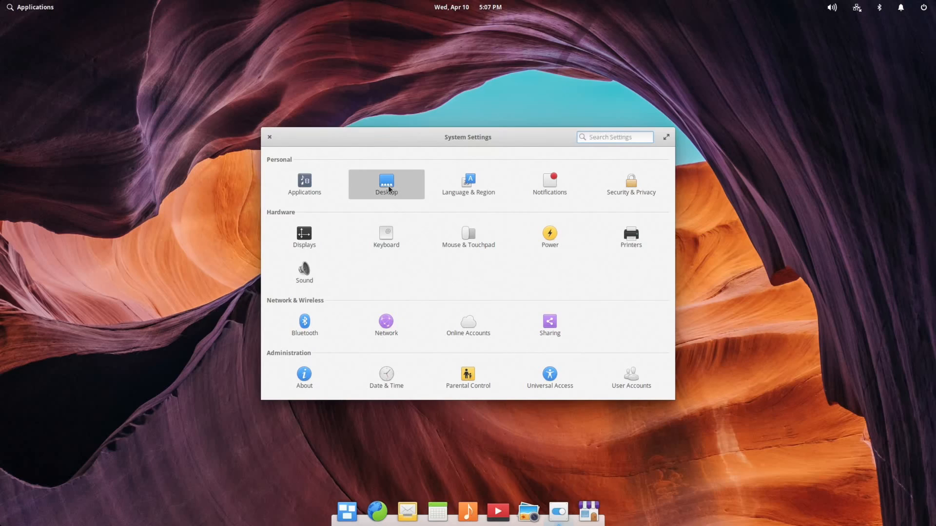
{"action": "left_click", "coordinate": [386, 185]}
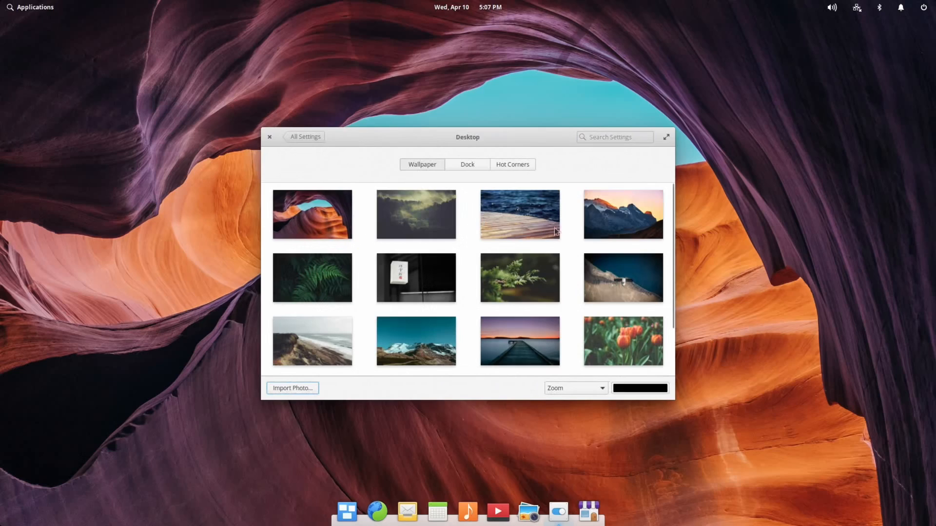
{"action": "mouse_move", "coordinate": [376, 284]}
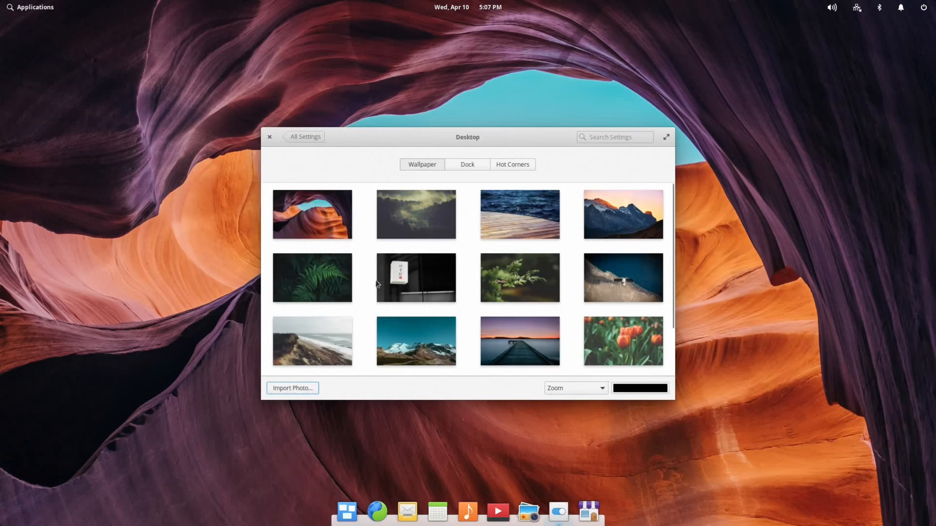
{"action": "mouse_move", "coordinate": [539, 286]}
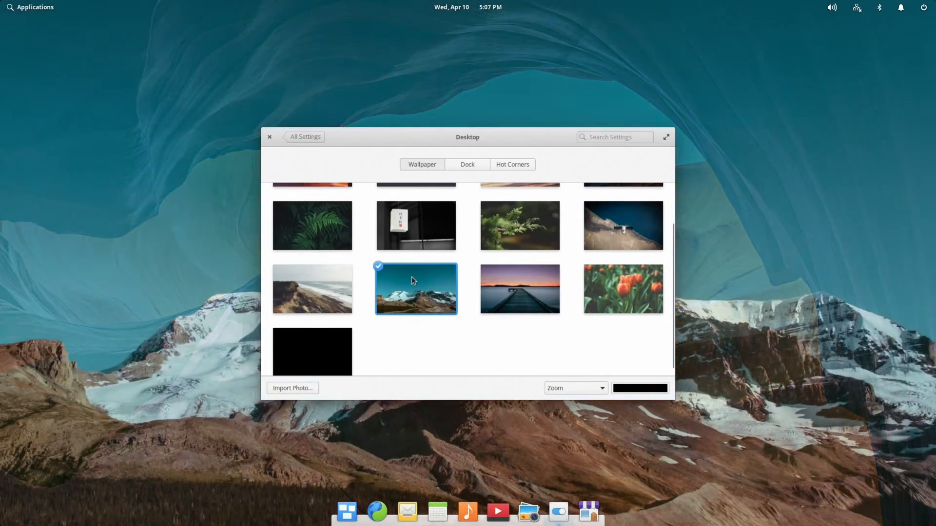
{"action": "left_click", "coordinate": [269, 137]}
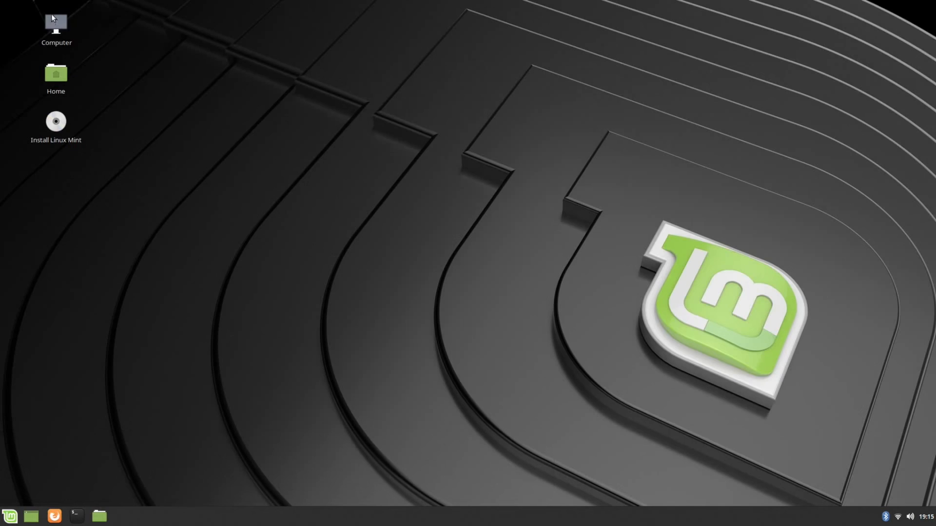
{"action": "mouse_move", "coordinate": [100, 517]}
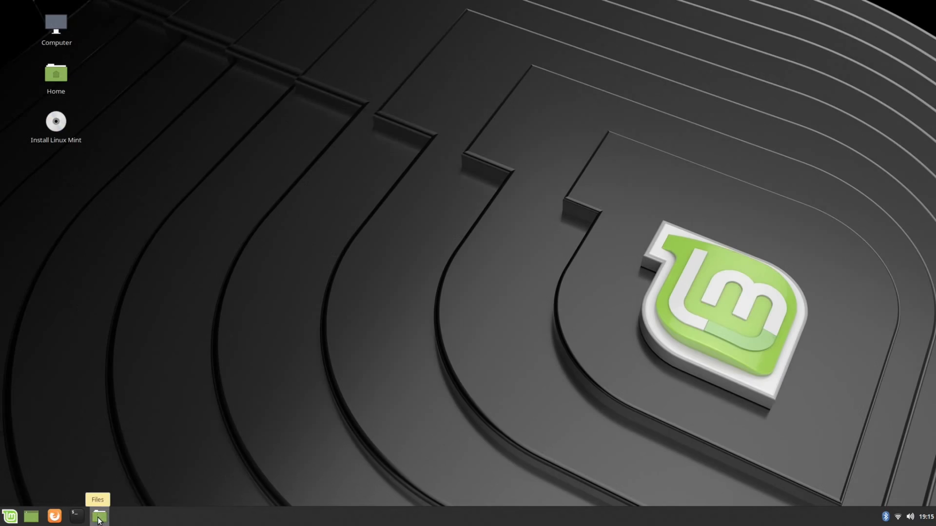
- Browse the Cinnamon menu's Administration and Preferences categories
{"action": "left_click", "coordinate": [9, 516]}
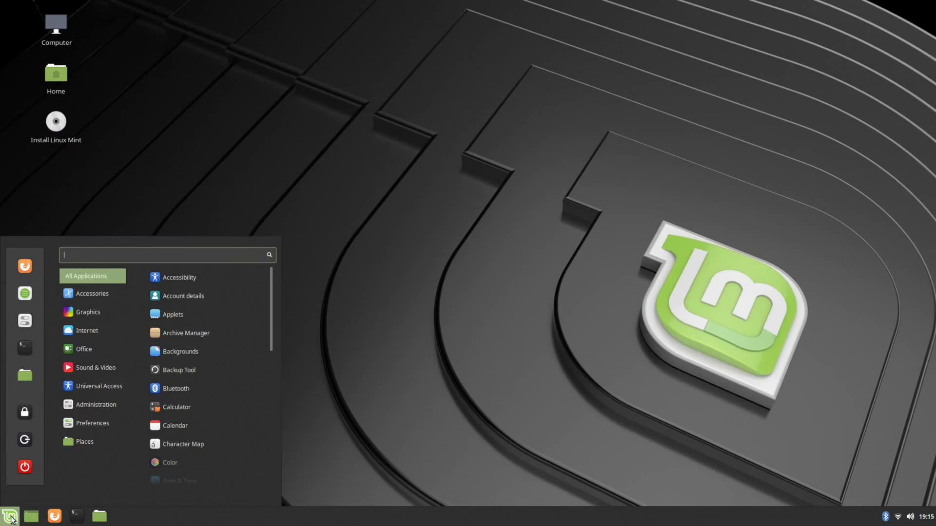
{"action": "mouse_move", "coordinate": [25, 374]}
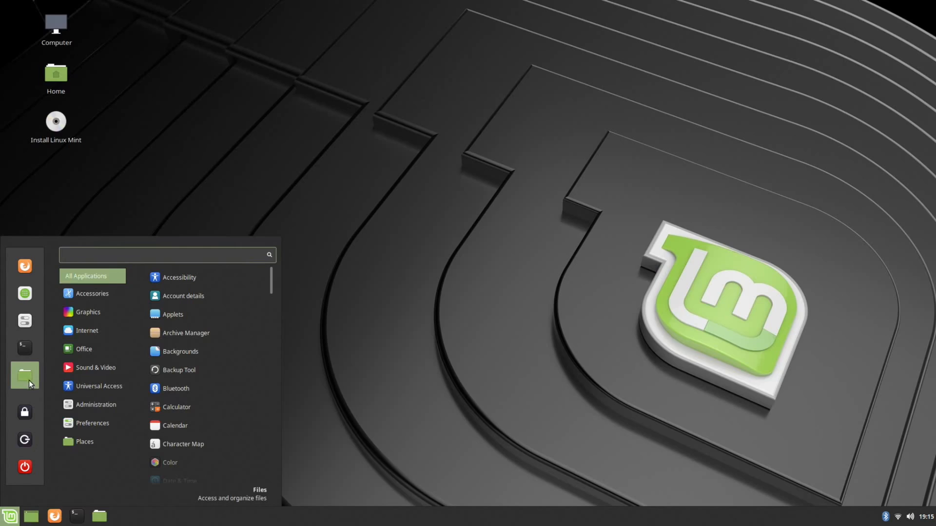
{"action": "mouse_move", "coordinate": [94, 283]}
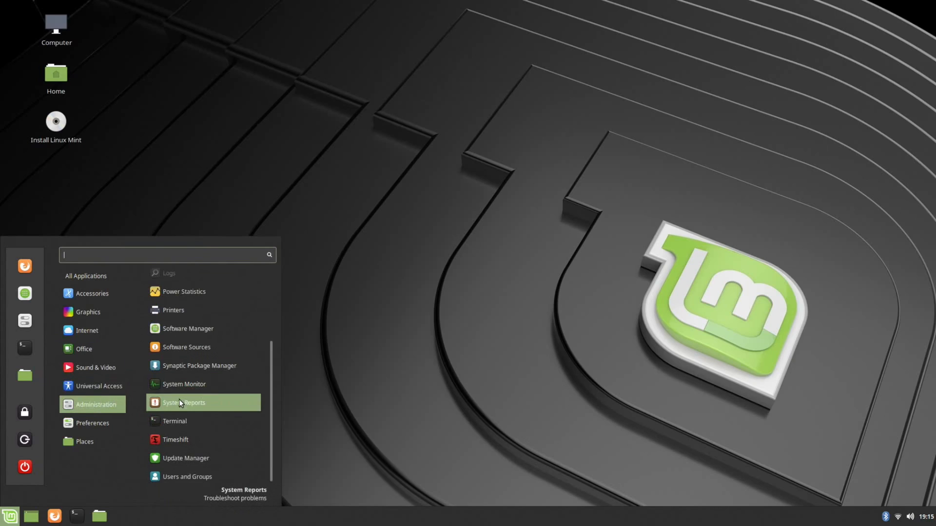
{"action": "scroll", "scroll_direction": "up", "scroll_amount": 3}
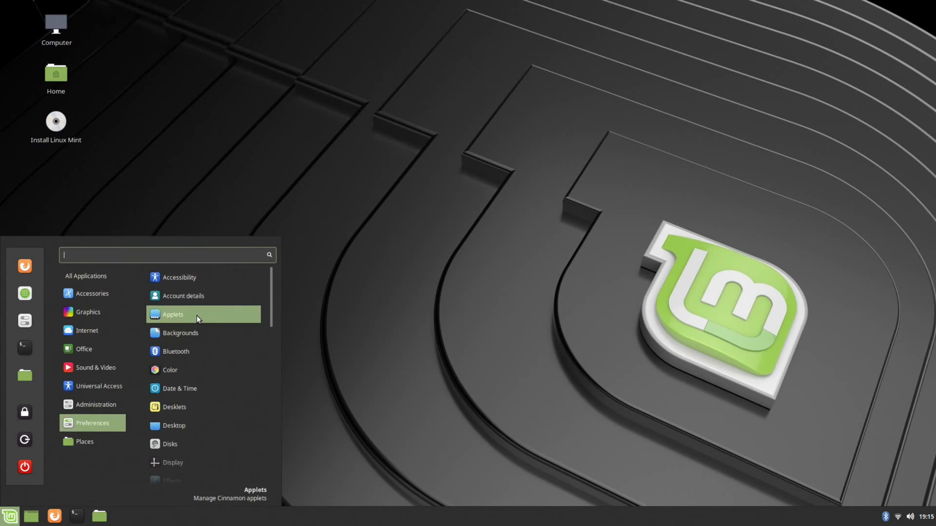
{"action": "scroll", "scroll_direction": "down", "scroll_amount": 3}
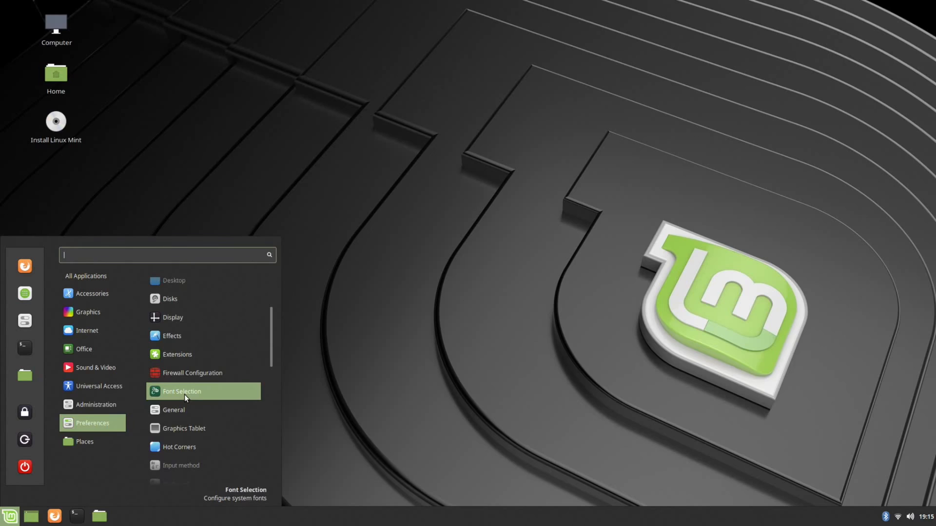
{"action": "scroll", "scroll_direction": "down", "scroll_amount": 3}
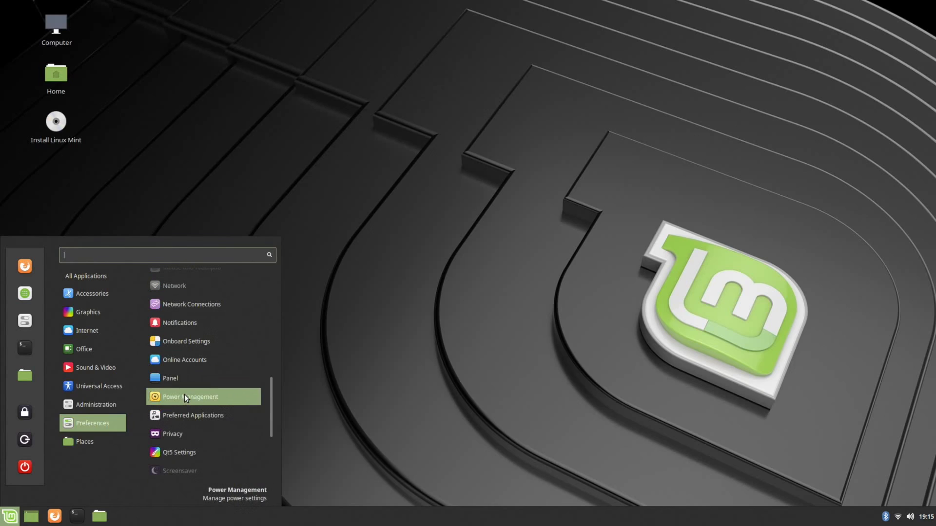
{"action": "scroll", "scroll_direction": "down", "scroll_amount": 3}
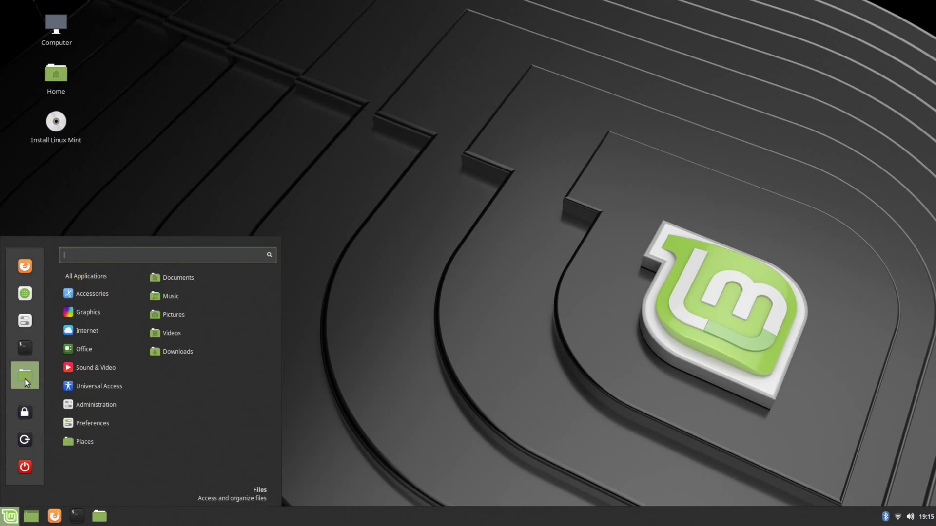
{"action": "left_click", "coordinate": [93, 404]}
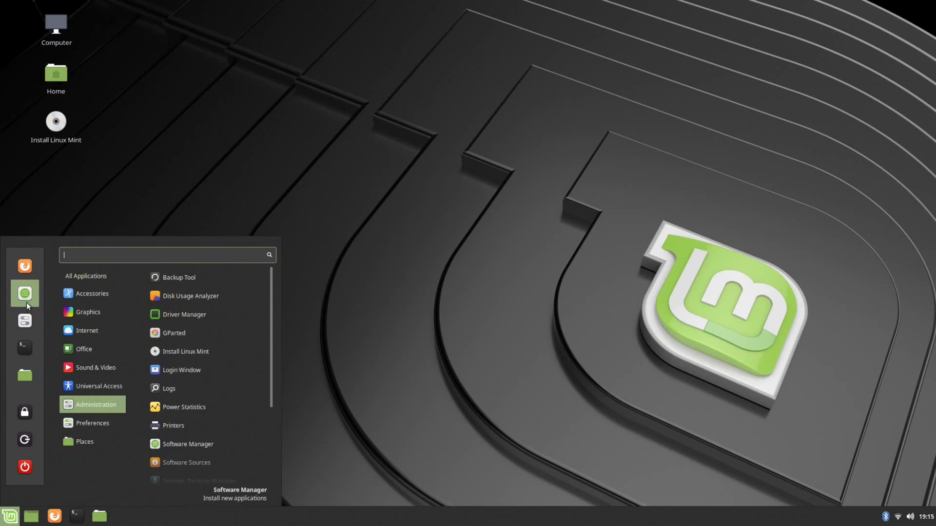
{"action": "mouse_move", "coordinate": [25, 375]}
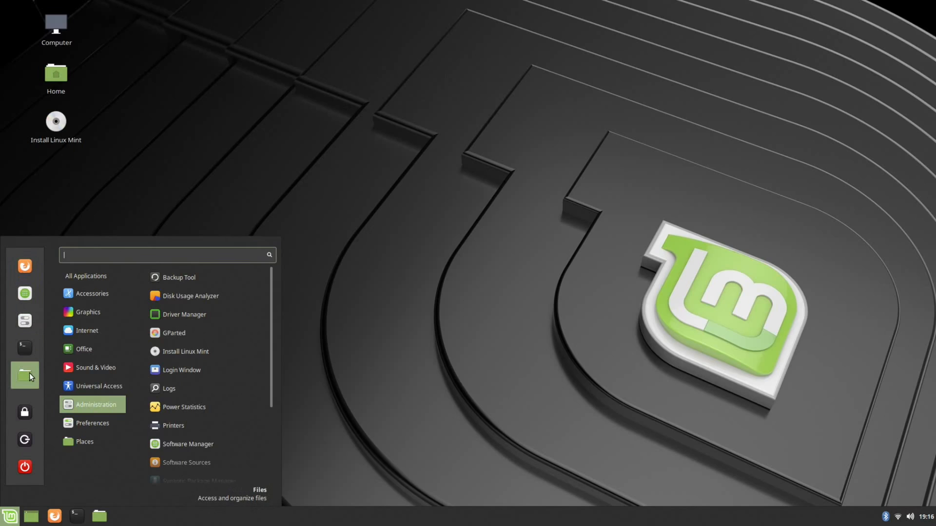
- Open the Home folder from the Files favourite in the Cinnamon menu
{"action": "left_click", "coordinate": [25, 374]}
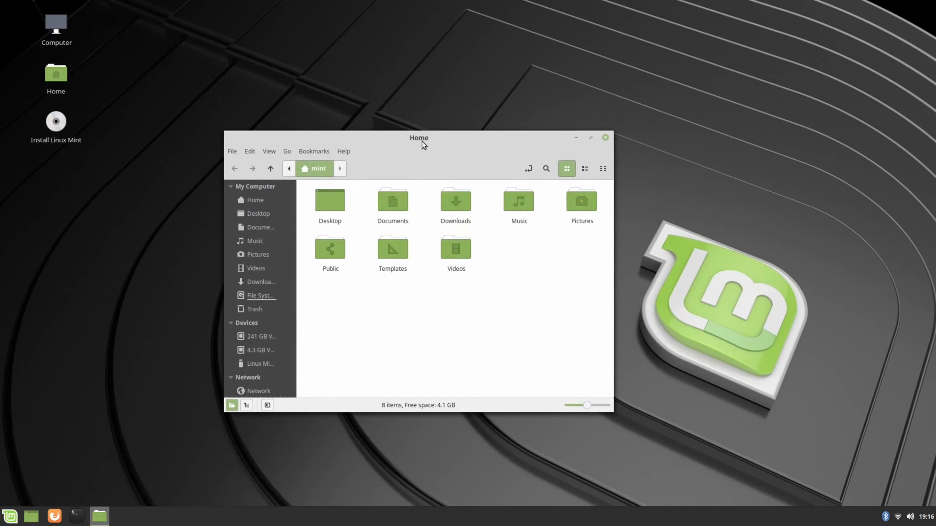
{"action": "mouse_move", "coordinate": [255, 241]}
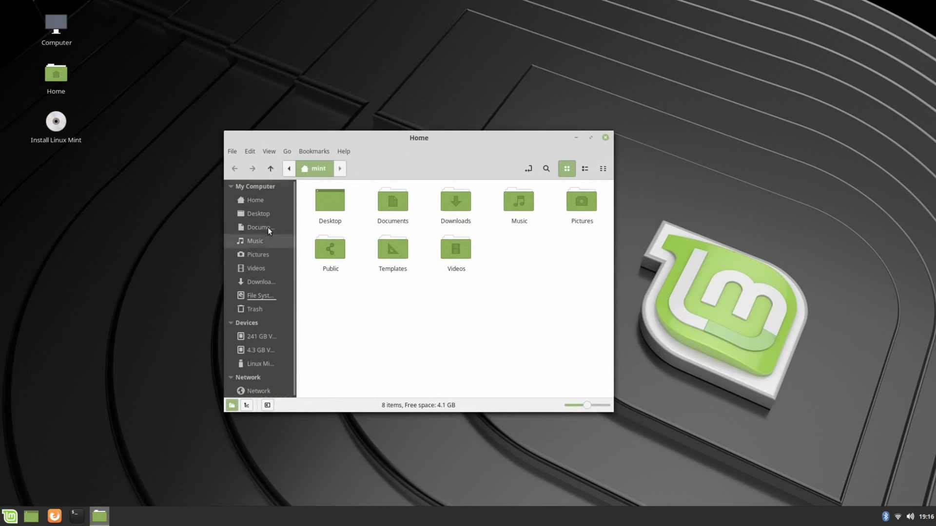
{"action": "mouse_move", "coordinate": [733, 320]}
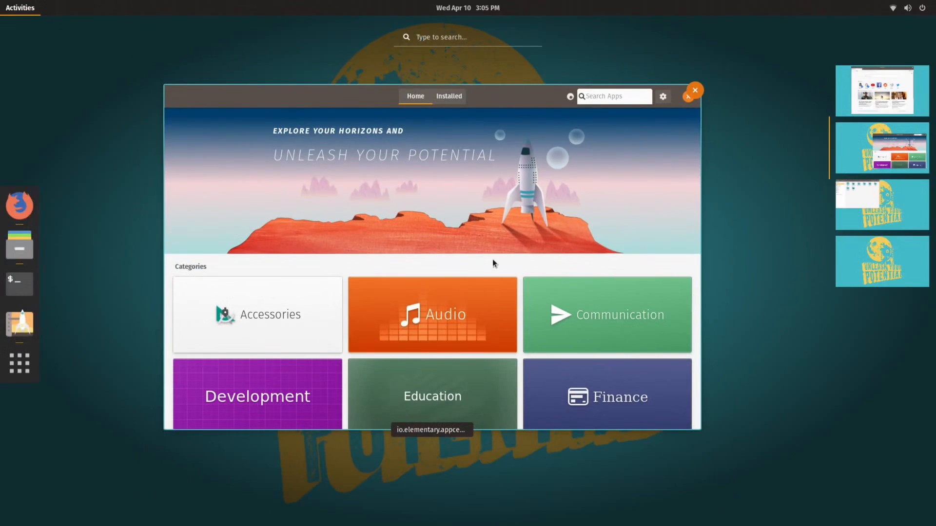
- Switch workspace, launch Settings from Show Applications and view Details > Default Applications
{"action": "left_click", "coordinate": [693, 89]}
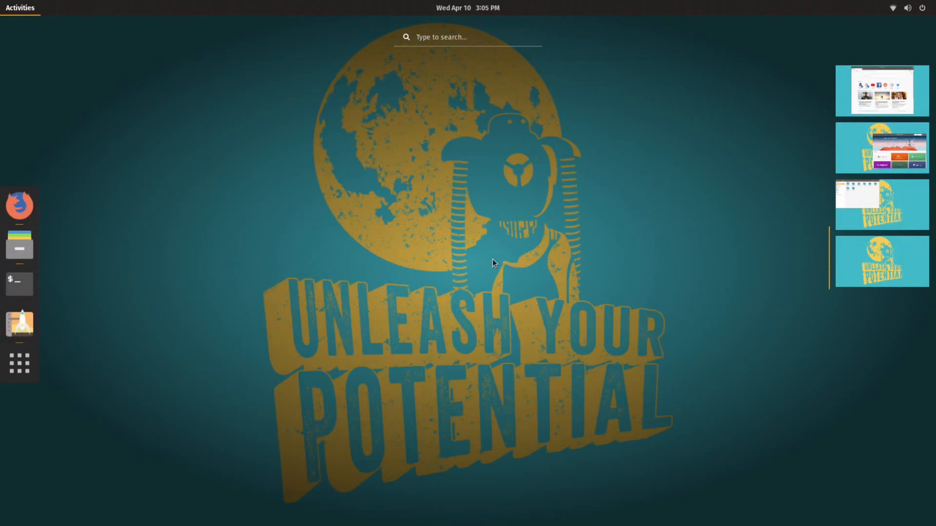
{"action": "mouse_move", "coordinate": [19, 362]}
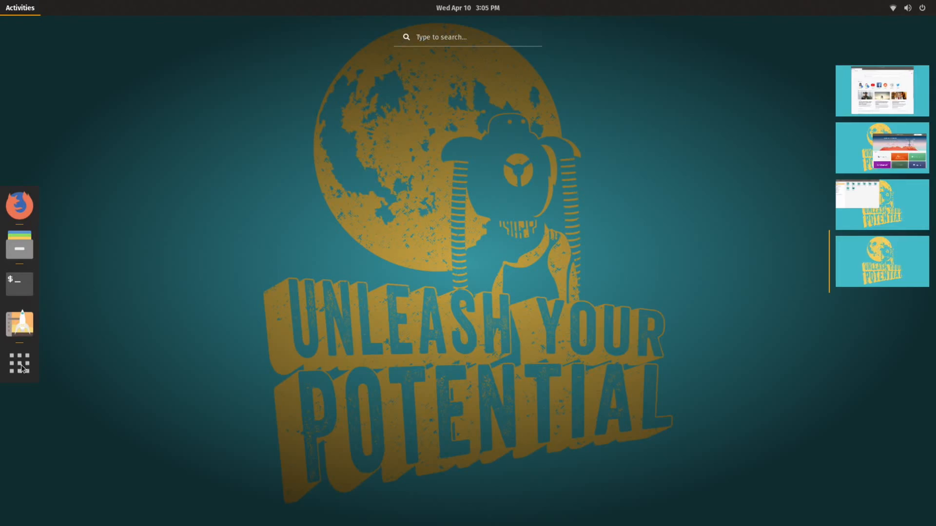
{"action": "left_click", "coordinate": [20, 363]}
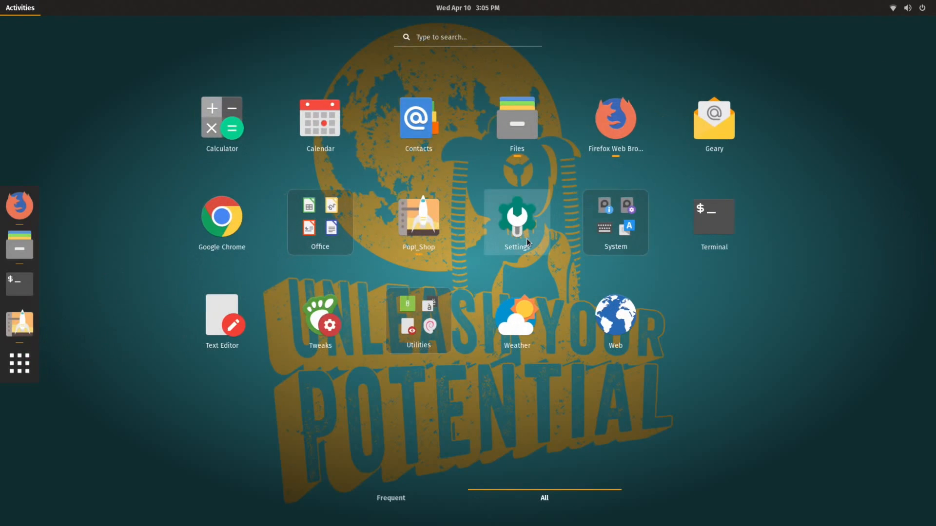
{"action": "left_click", "coordinate": [516, 219]}
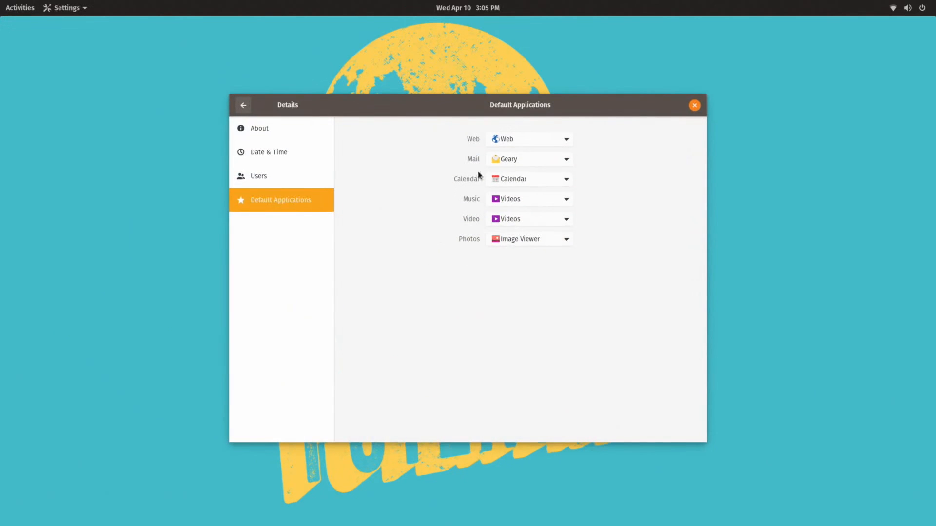
{"action": "left_click", "coordinate": [694, 106]}
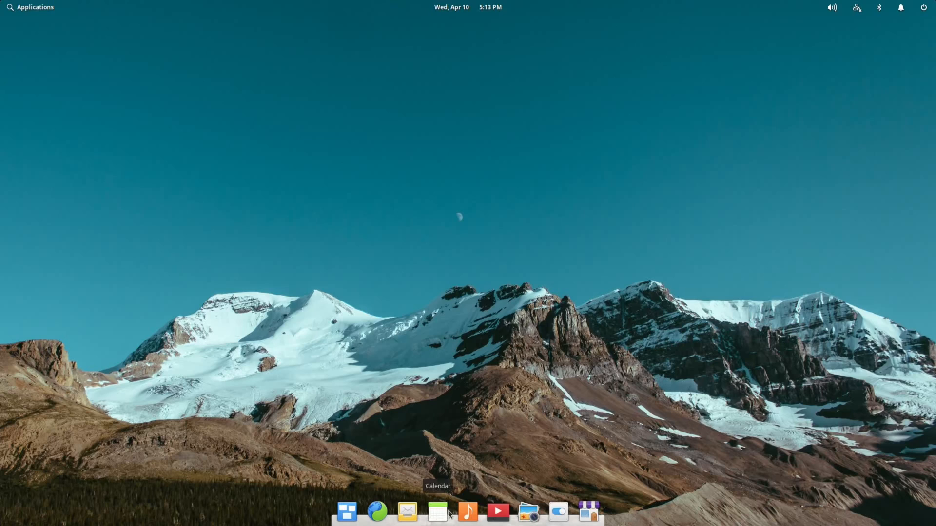
{"action": "mouse_move", "coordinate": [530, 483]}
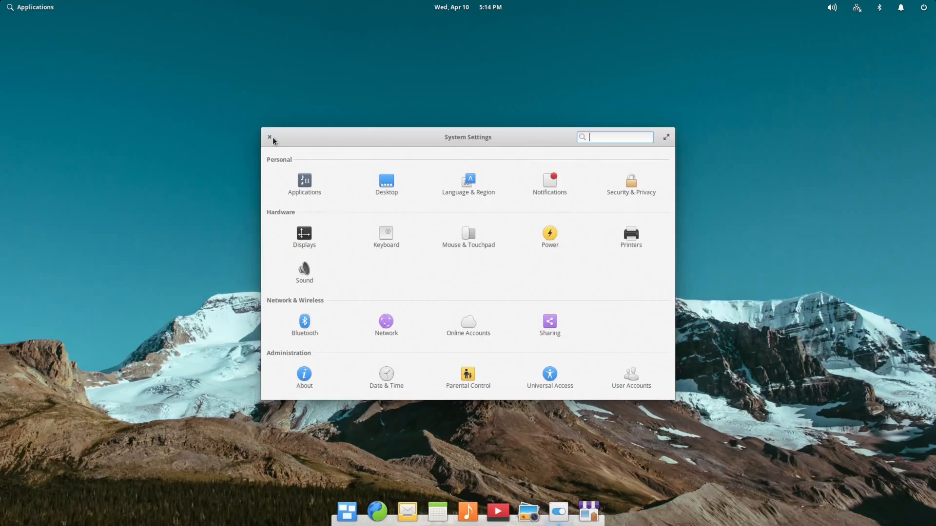
- Close System Settings, check the calendar and sound indicators, and open Files at the Home folder
{"action": "left_click", "coordinate": [269, 137]}
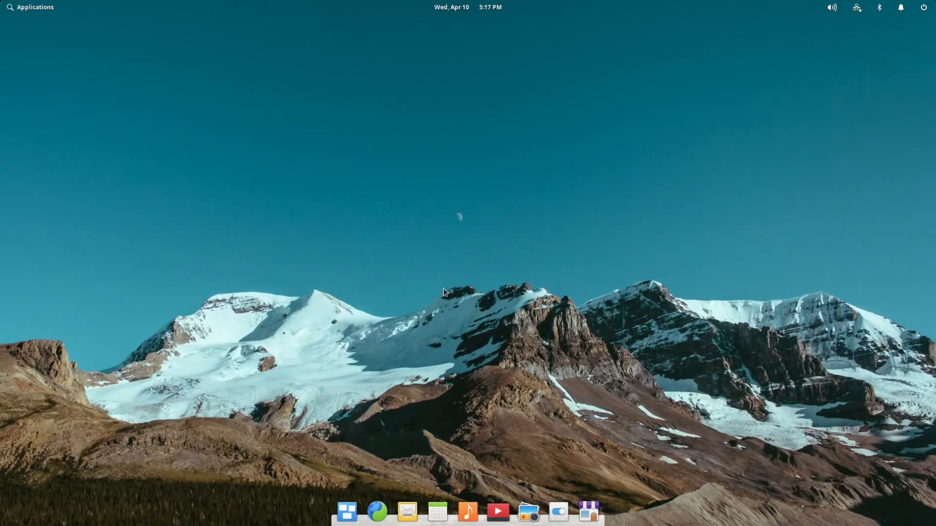
{"action": "mouse_move", "coordinate": [430, 218]}
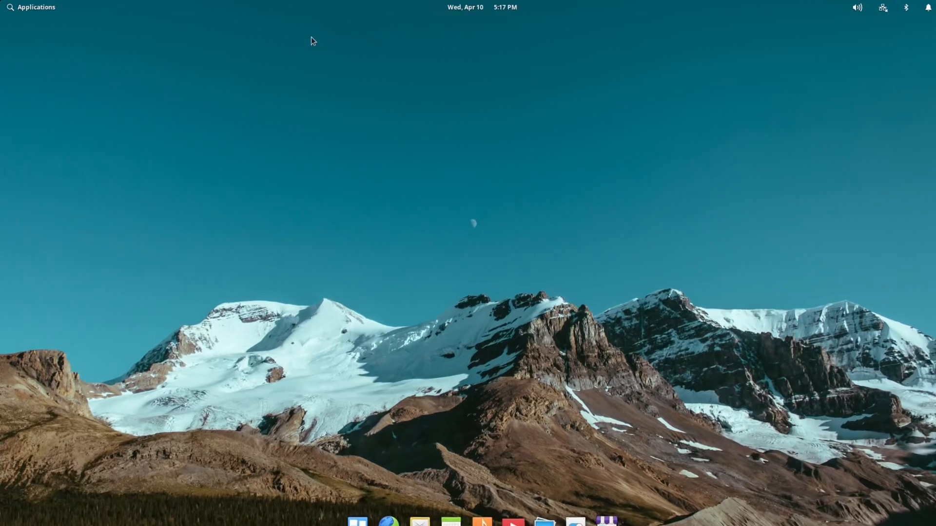
{"action": "left_click", "coordinate": [36, 7]}
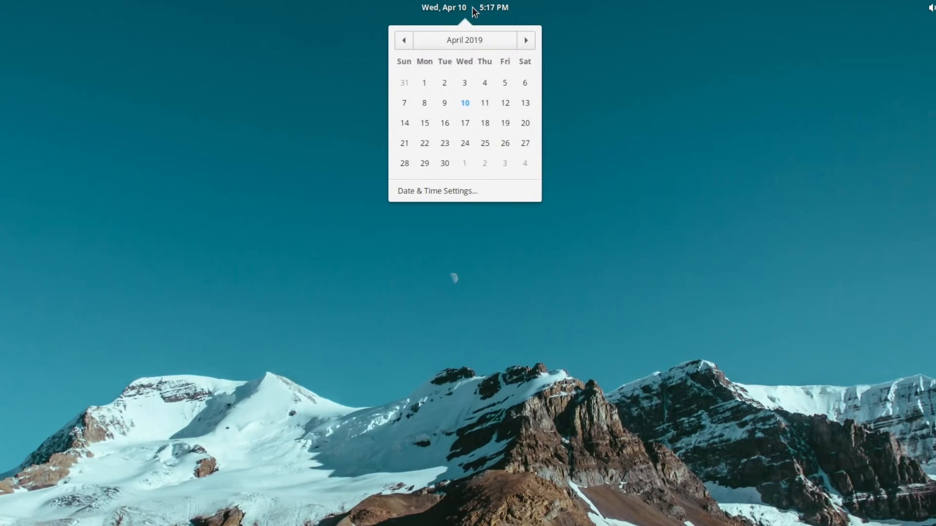
{"action": "mouse_move", "coordinate": [456, 184]}
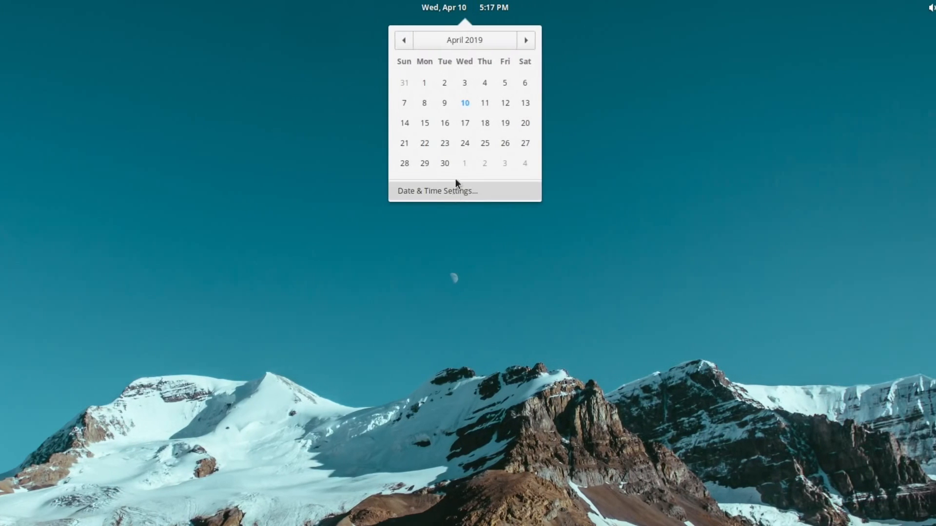
{"action": "left_click", "coordinate": [801, 7]}
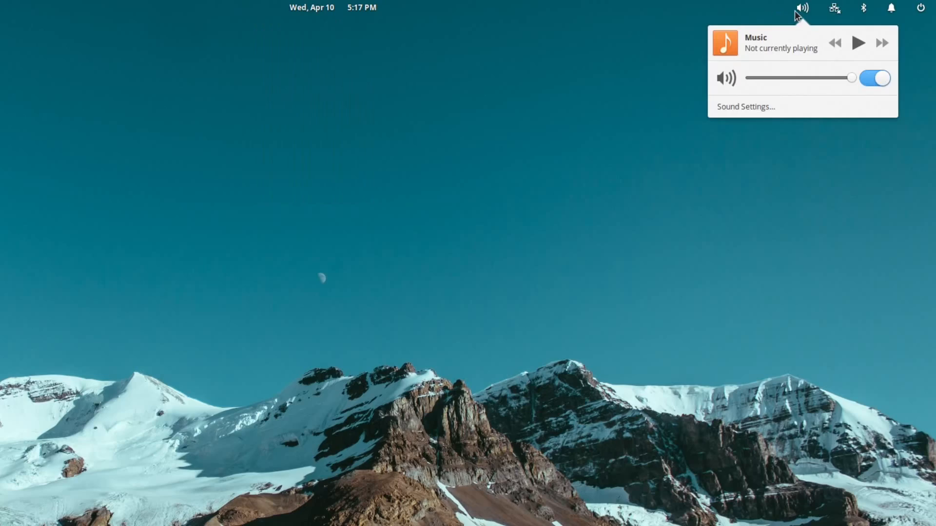
{"action": "left_click", "coordinate": [833, 8]}
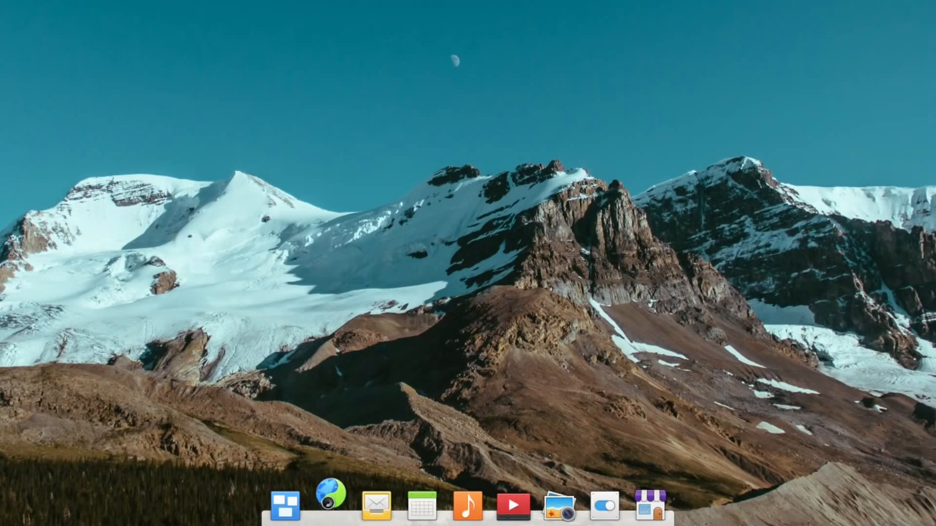
{"action": "left_click", "coordinate": [323, 509]}
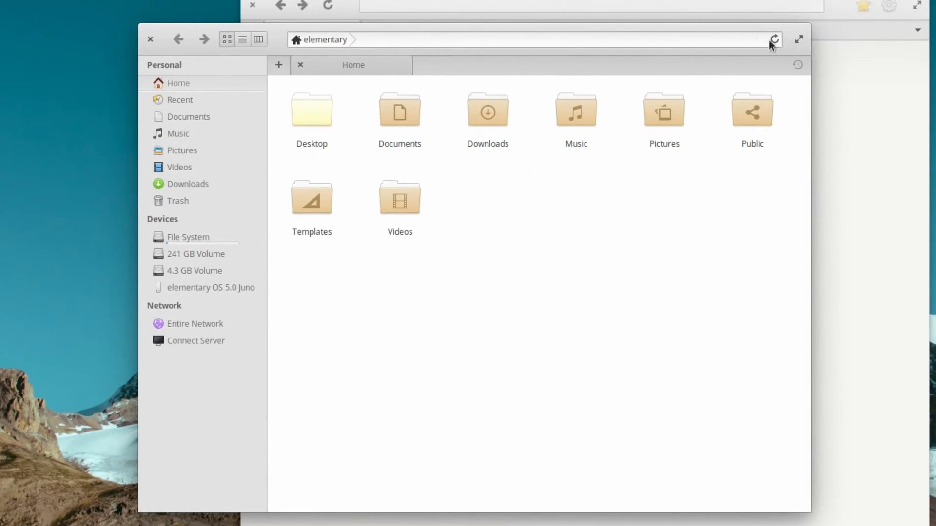
- Switch elementary Files to list view and back for the Home folder
{"action": "left_click", "coordinate": [243, 39]}
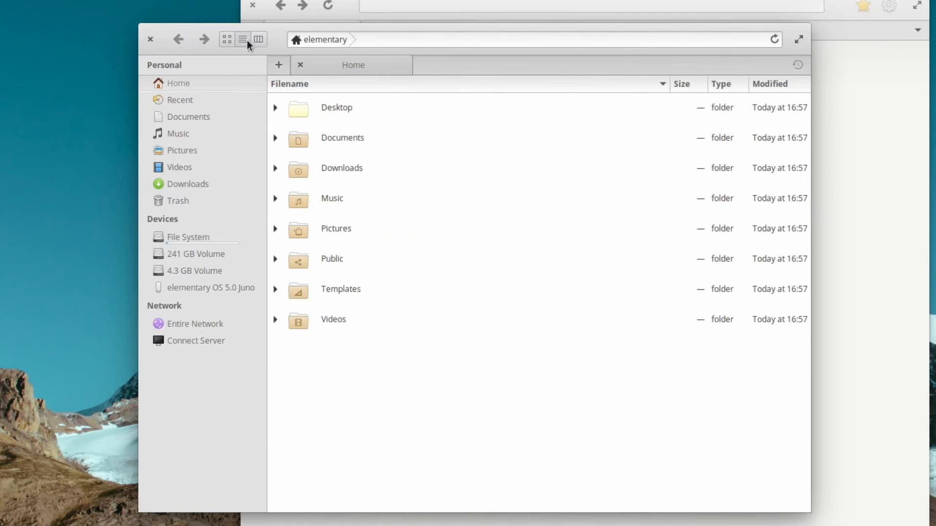
{"action": "left_click", "coordinate": [227, 39]}
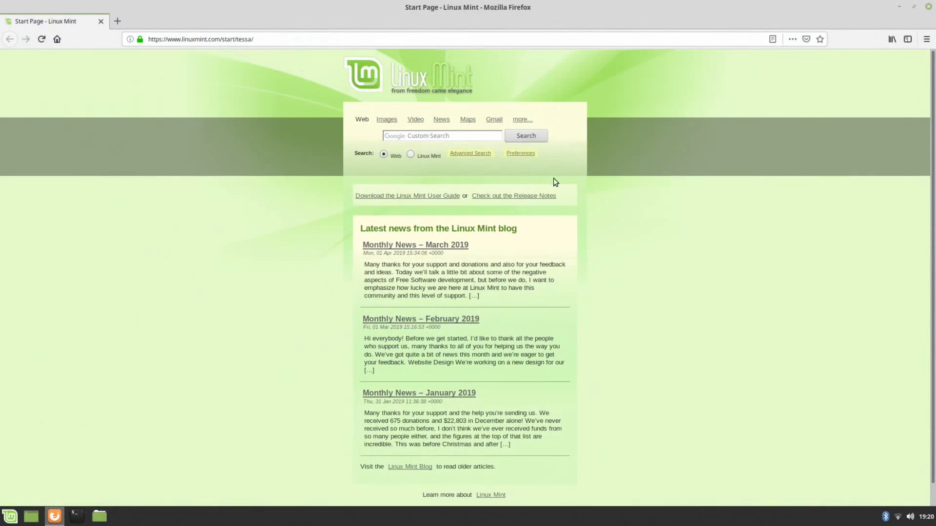
{"action": "mouse_move", "coordinate": [804, 47]}
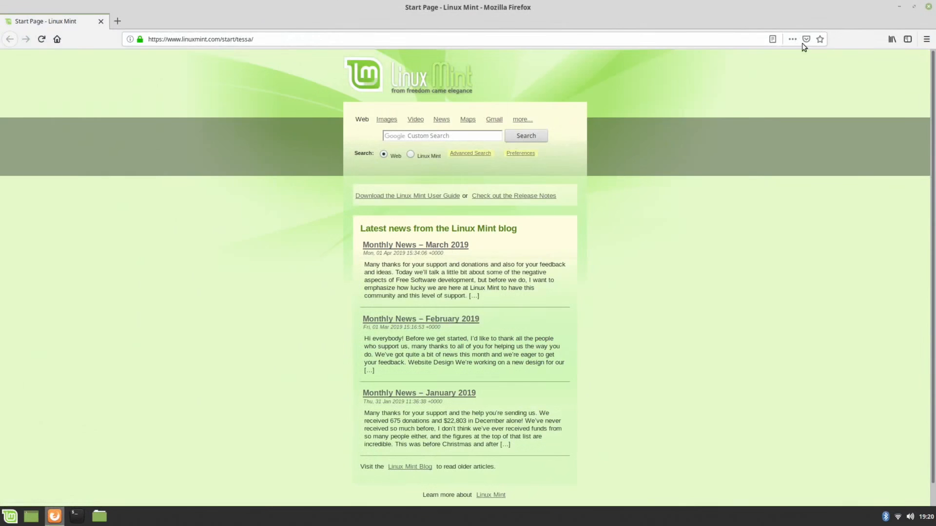
{"action": "left_click", "coordinate": [912, 7]}
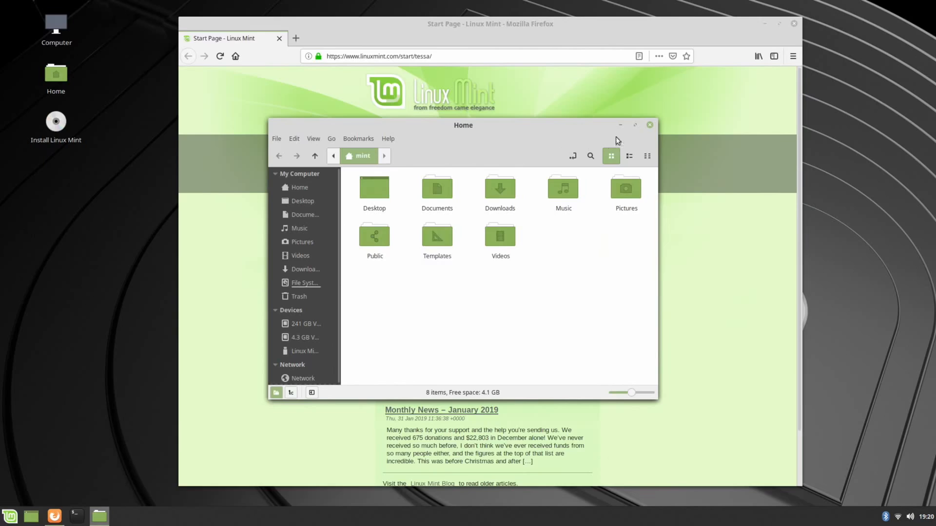
- In Linux Mint, open Nemo's Home window from the desktop icon and close it for comparison
{"action": "left_click", "coordinate": [650, 124]}
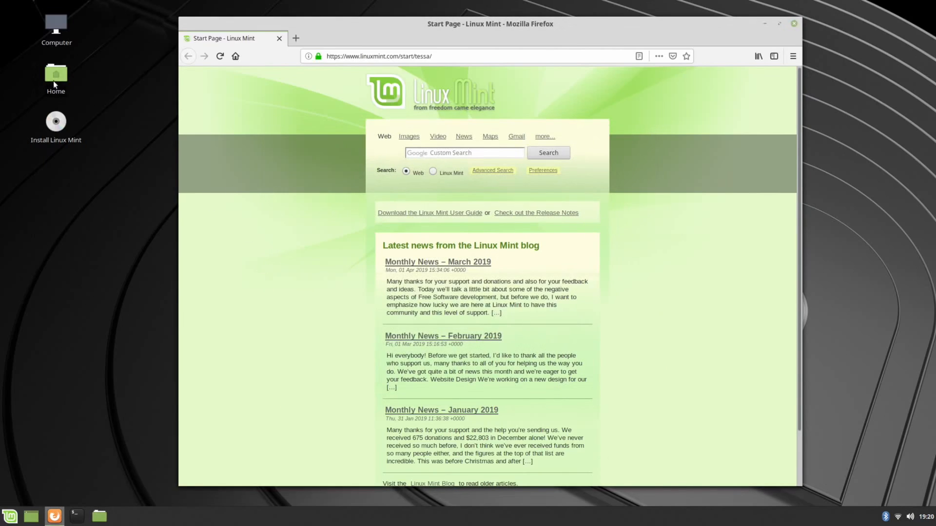
{"action": "double_click", "coordinate": [55, 78]}
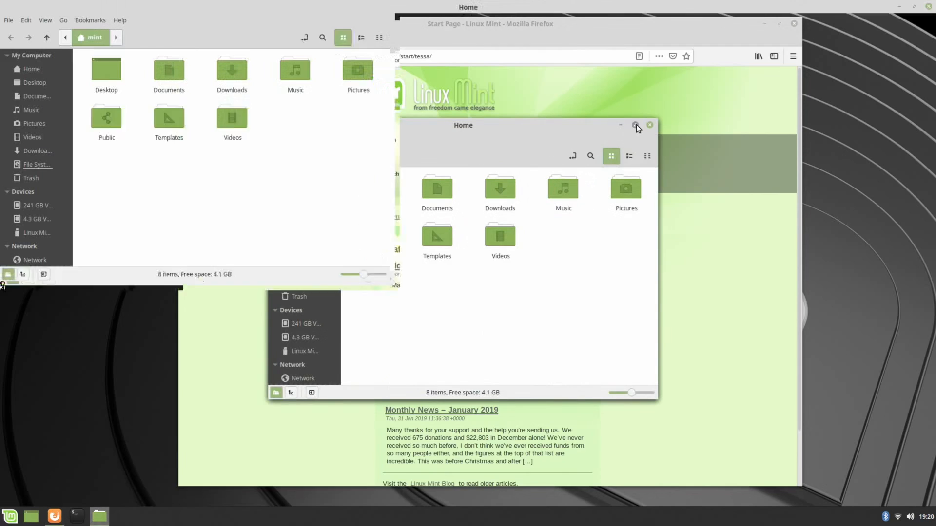
{"action": "left_click", "coordinate": [635, 125]}
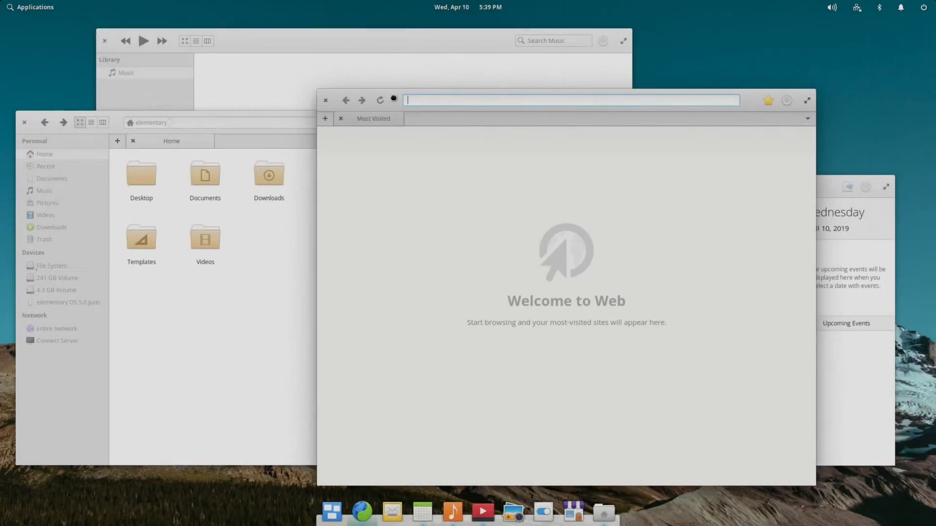
- Raise Calendar and create a new folder 'asdf' inside Documents from the right-click menu
{"action": "left_click", "coordinate": [421, 511]}
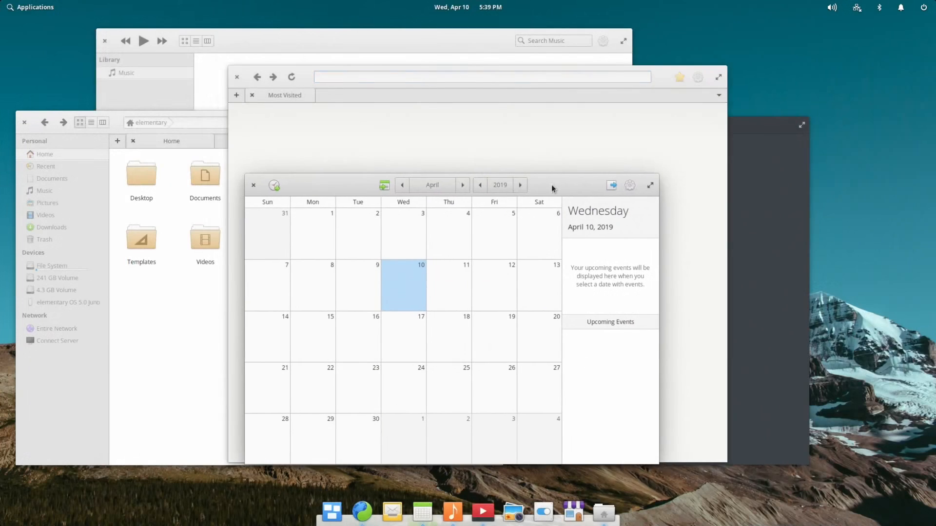
{"action": "left_click", "coordinate": [481, 512]}
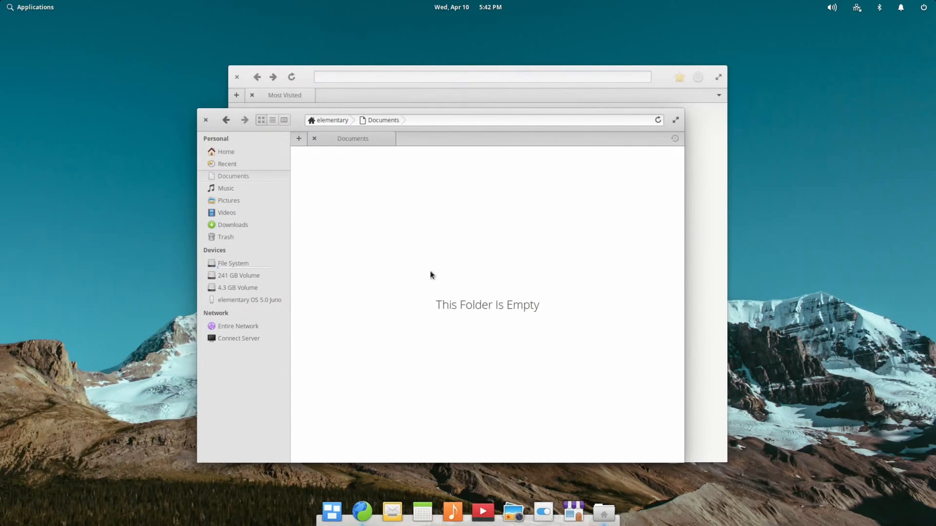
{"action": "right_click", "coordinate": [432, 275]}
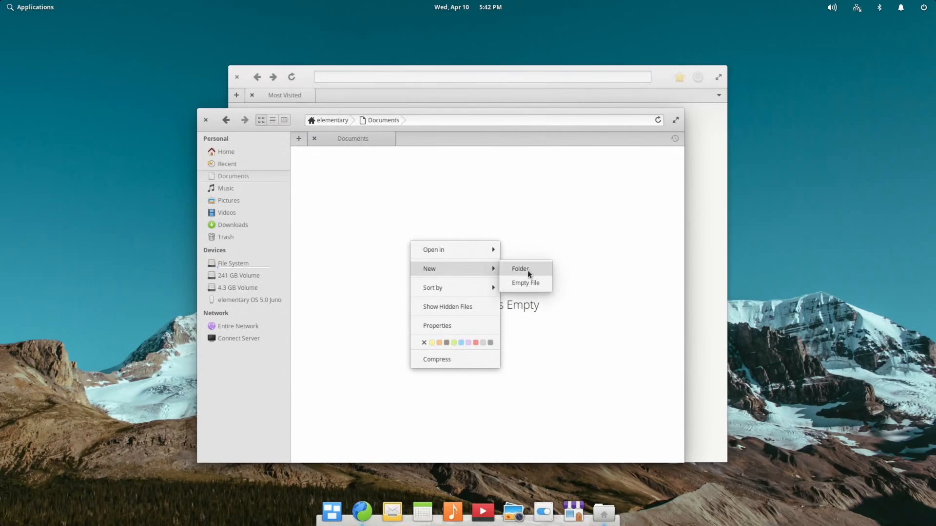
{"action": "left_click", "coordinate": [519, 269]}
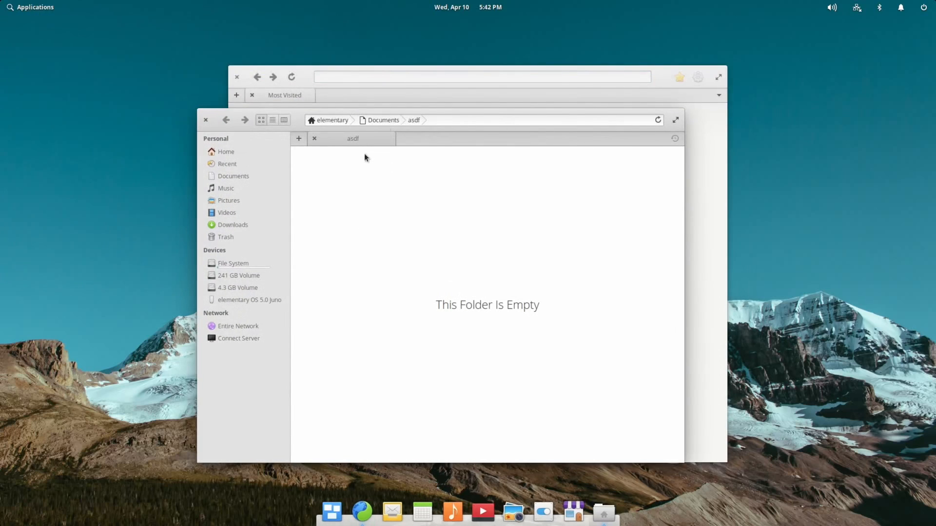
{"action": "mouse_move", "coordinate": [812, 317]}
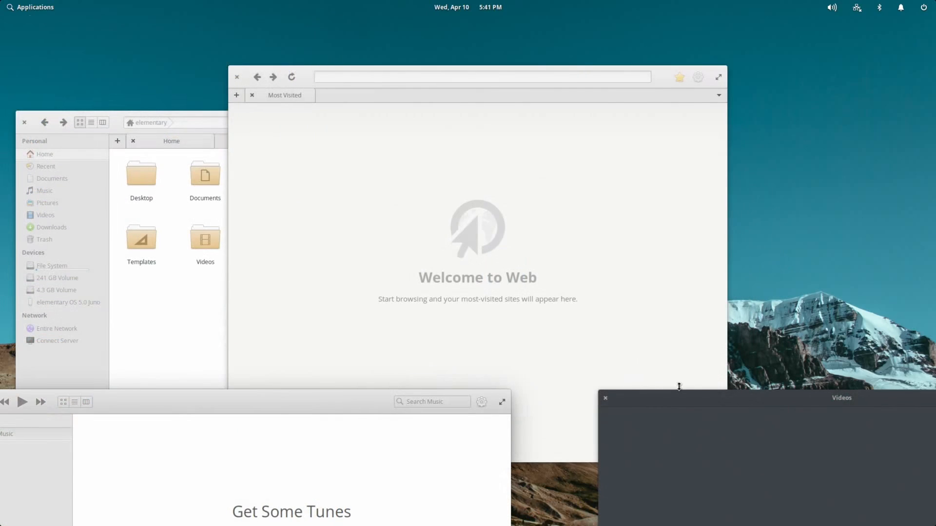
- Rearrange the windows and close the Music window
{"action": "left_click", "coordinate": [604, 398]}
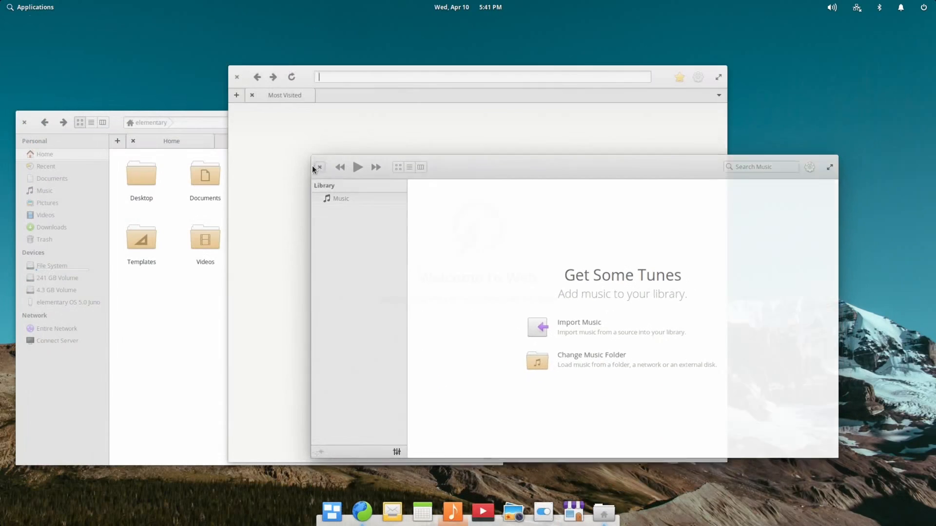
{"action": "left_click", "coordinate": [318, 167]}
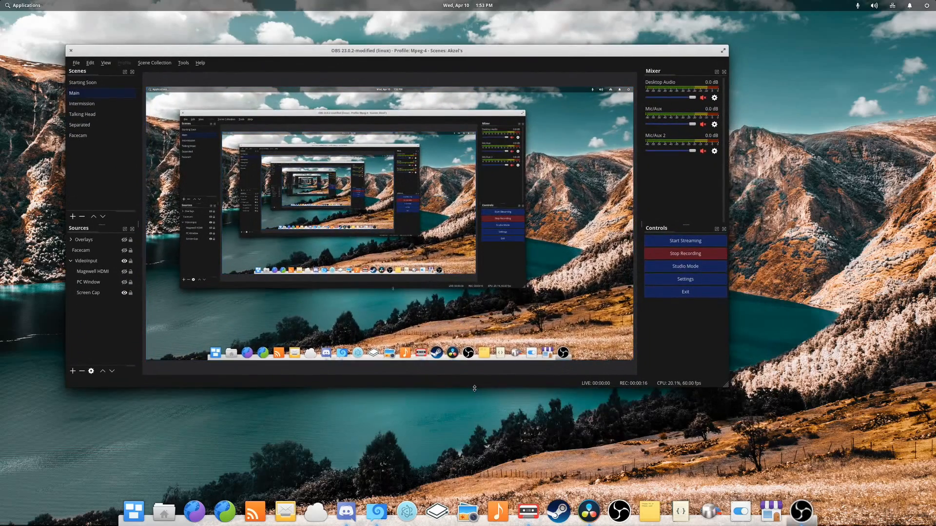
- Select a capture source in the OBS preview and launch the Code editor from the dock
{"action": "left_click", "coordinate": [70, 49]}
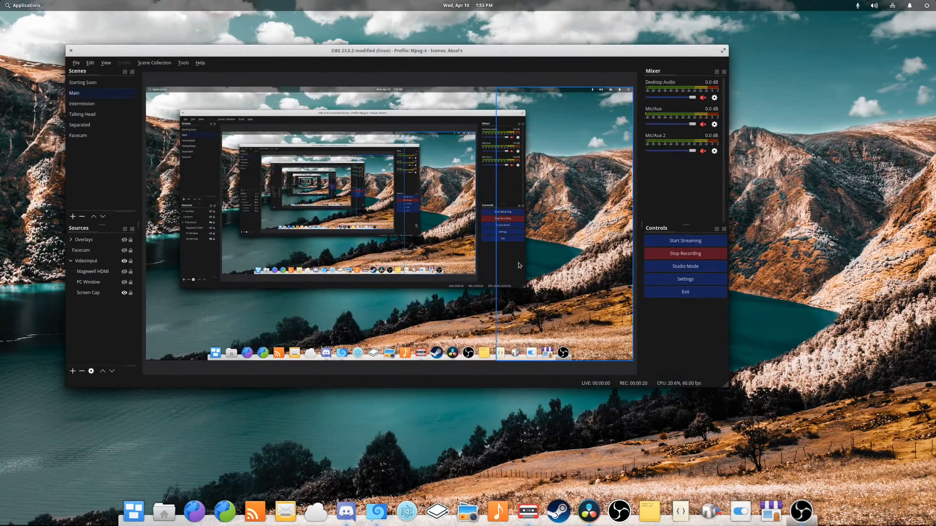
{"action": "left_click", "coordinate": [70, 50]}
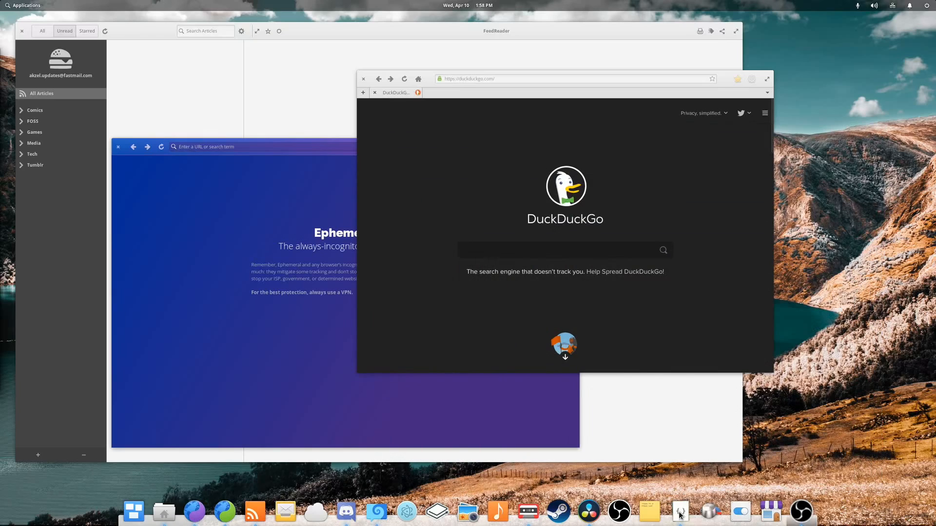
{"action": "left_click", "coordinate": [679, 511]}
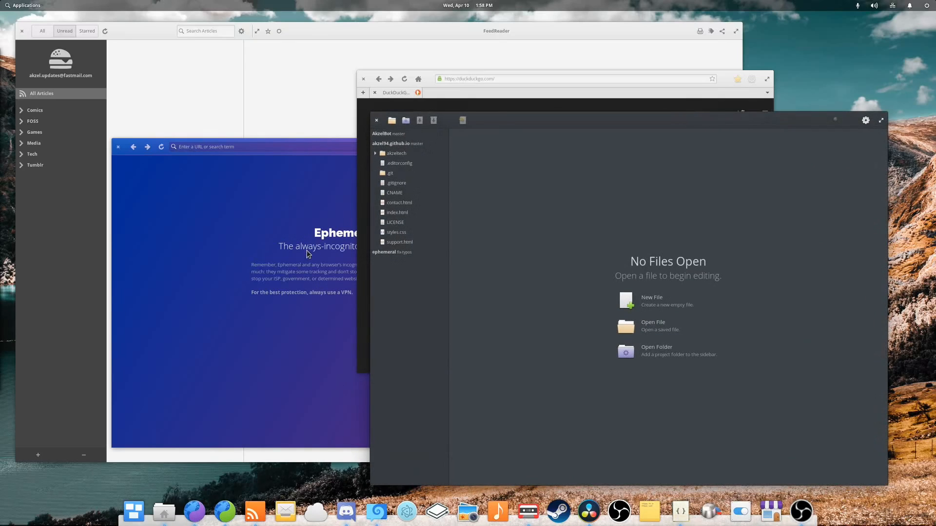
{"action": "mouse_move", "coordinate": [494, 279]}
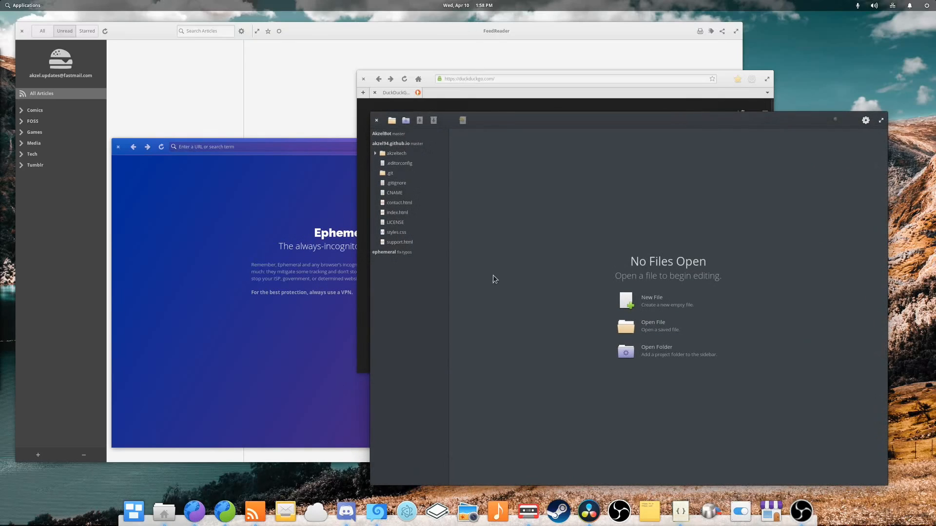
{"action": "mouse_move", "coordinate": [205, 465]}
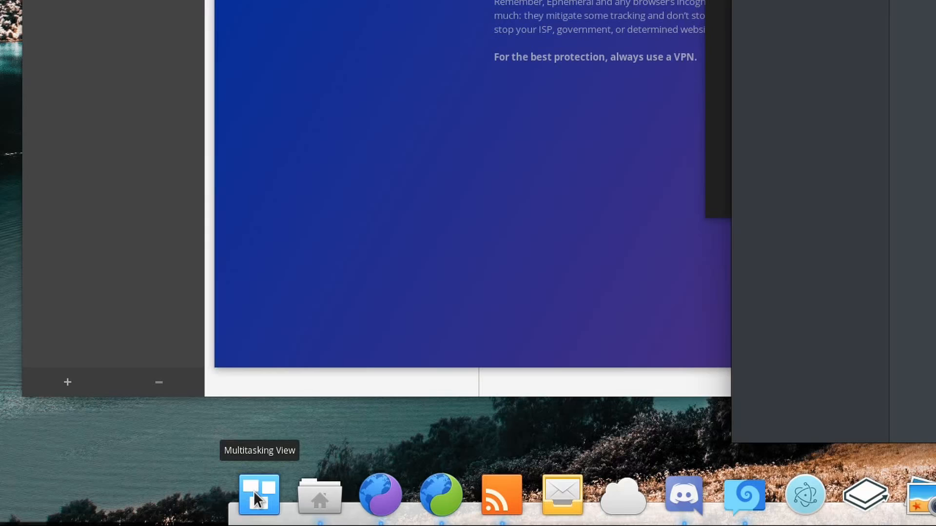
- Give Ephemeral its own workspace via Multitasking View, then switch to the empty new workspace
{"action": "left_click", "coordinate": [258, 495]}
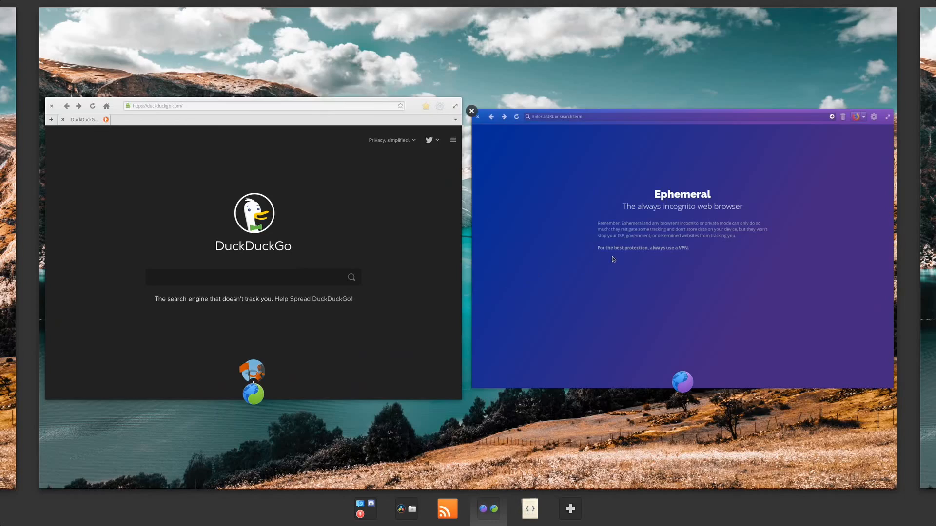
{"action": "left_click", "coordinate": [472, 111]}
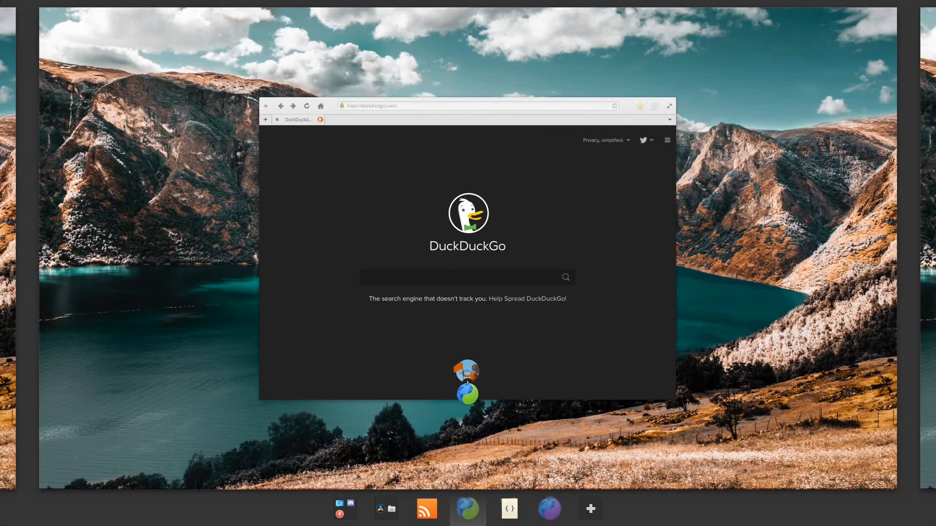
{"action": "left_click", "coordinate": [508, 509]}
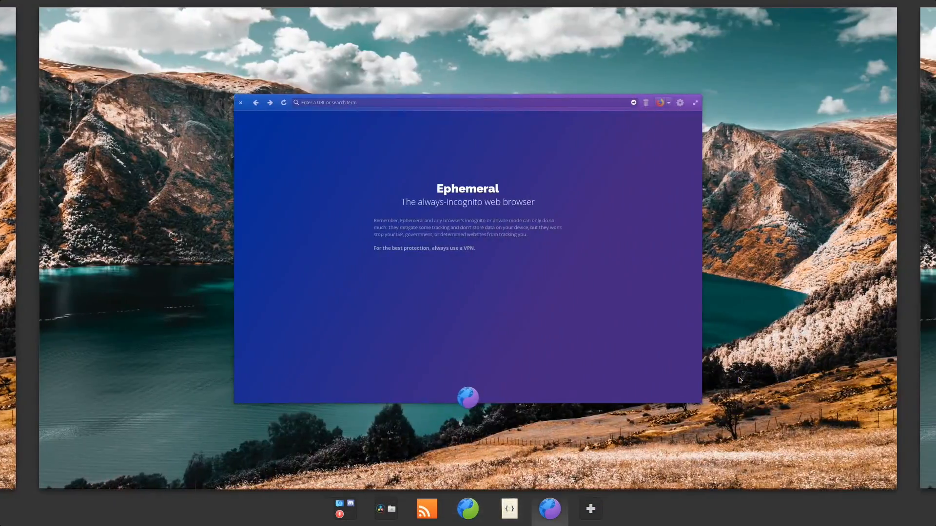
{"action": "left_click", "coordinate": [241, 103]}
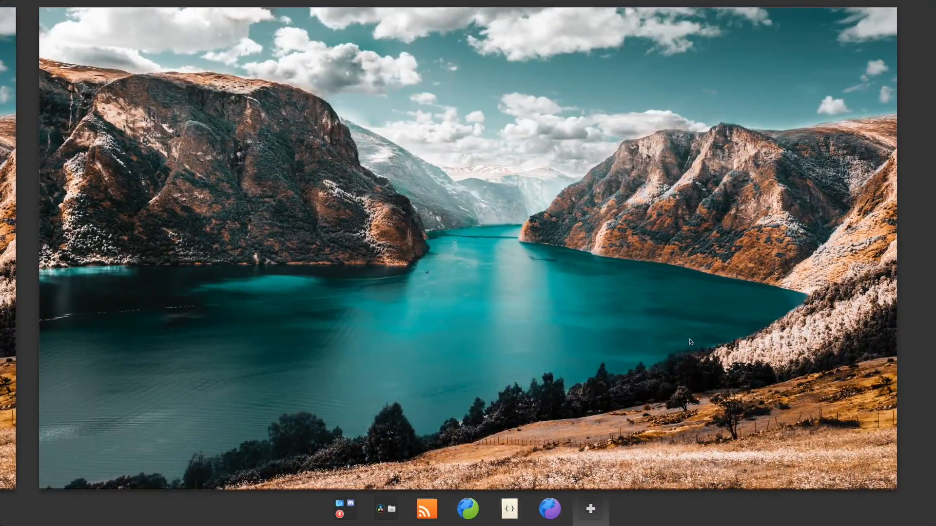
- Browse into the Desktop folder, return Home, then descend into the Programs folder
{"action": "left_click", "coordinate": [509, 509]}
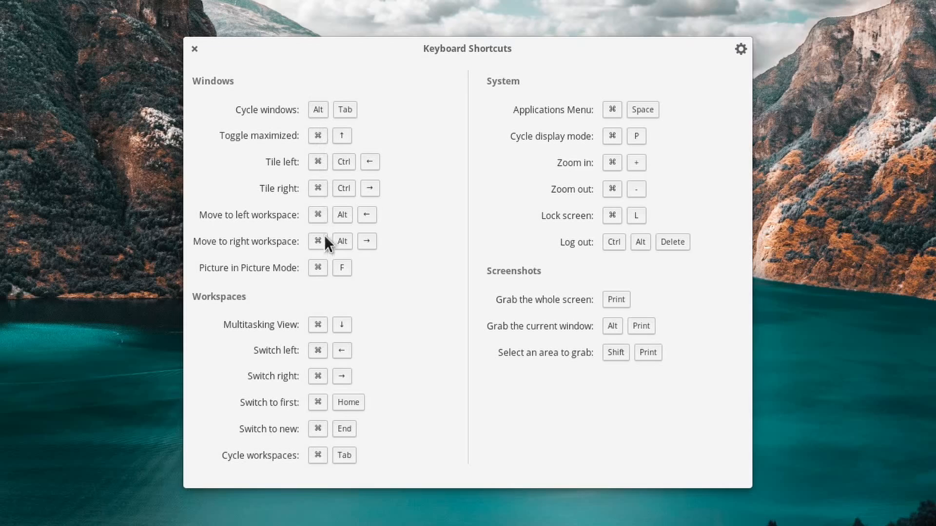
{"action": "mouse_move", "coordinate": [614, 232]}
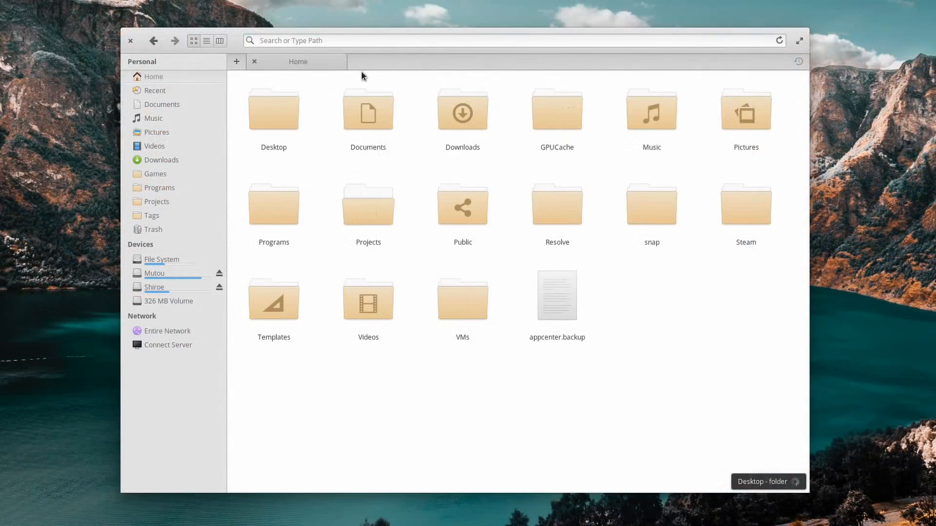
{"action": "left_click", "coordinate": [273, 110]}
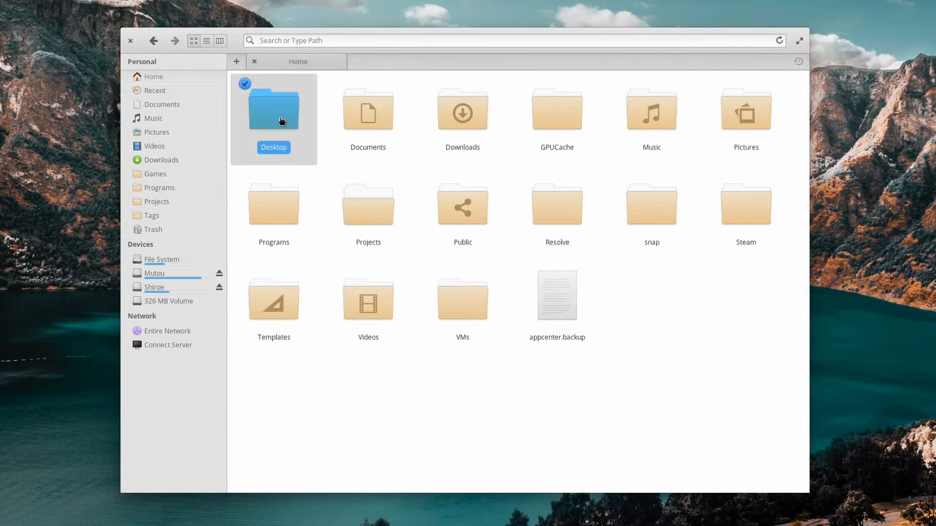
{"action": "double_click", "coordinate": [273, 109]}
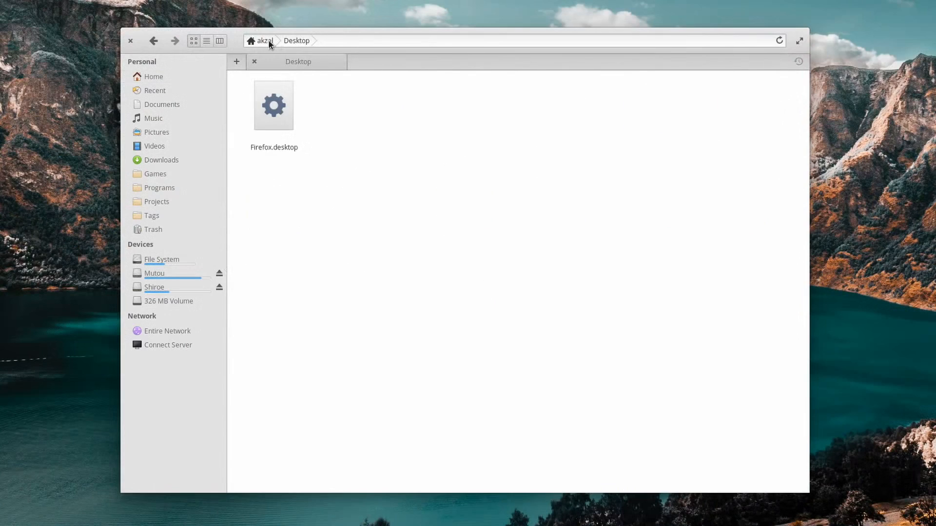
{"action": "left_click", "coordinate": [265, 40]}
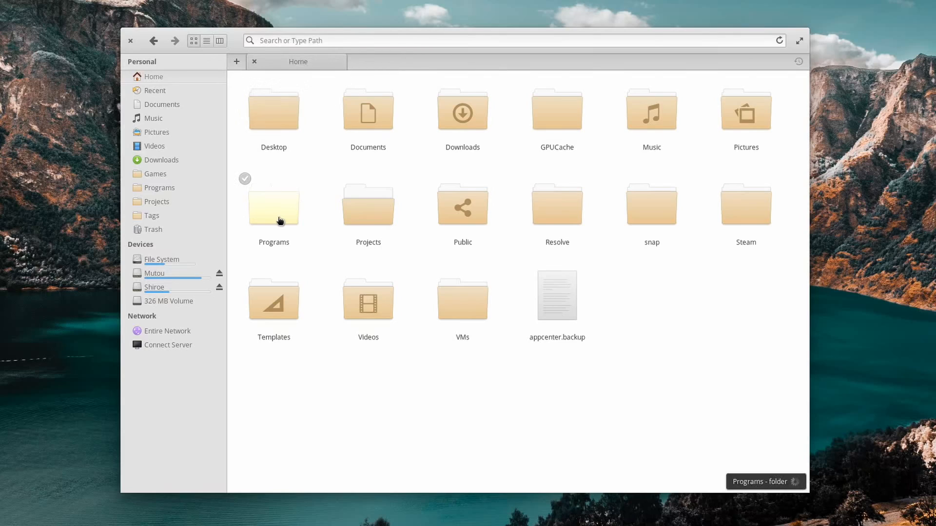
{"action": "double_click", "coordinate": [273, 206]}
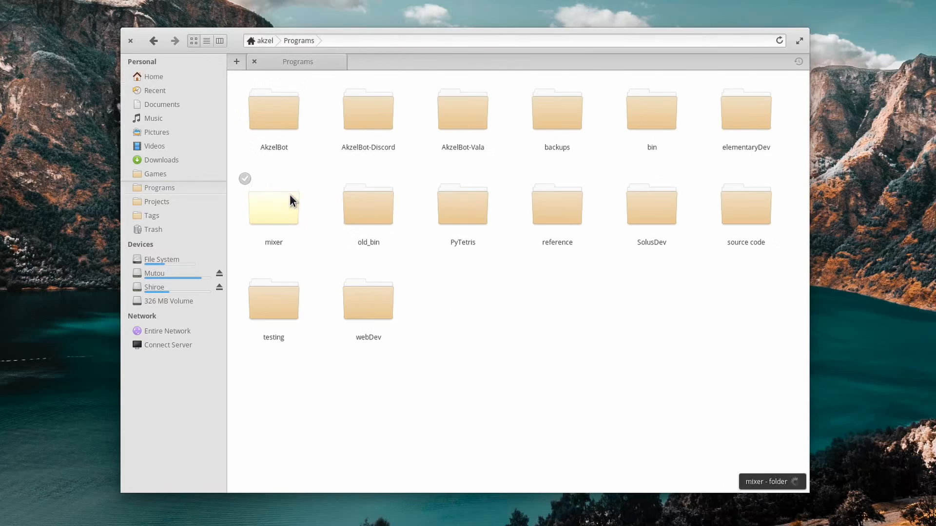
{"action": "double_click", "coordinate": [272, 108]}
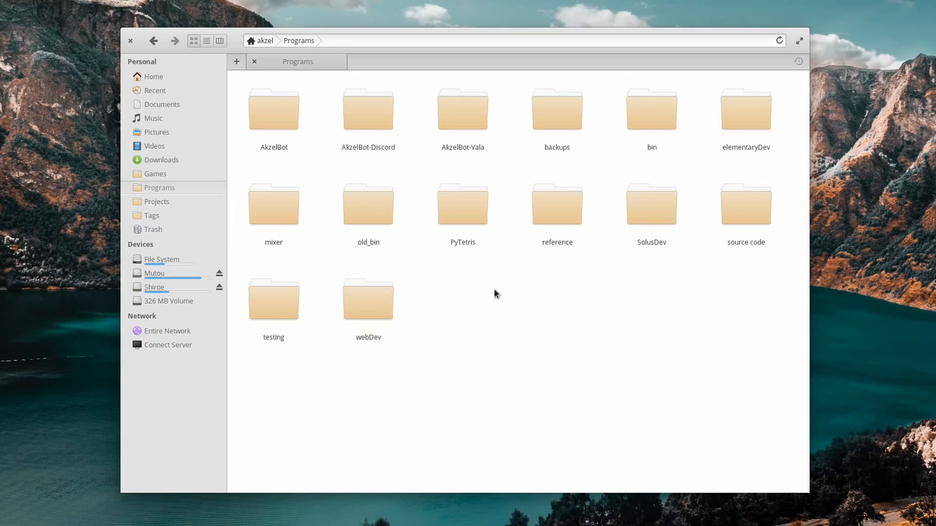
- Browse into webDev and the akzel94.github.io site folder, then return Home
{"action": "double_click", "coordinate": [368, 298]}
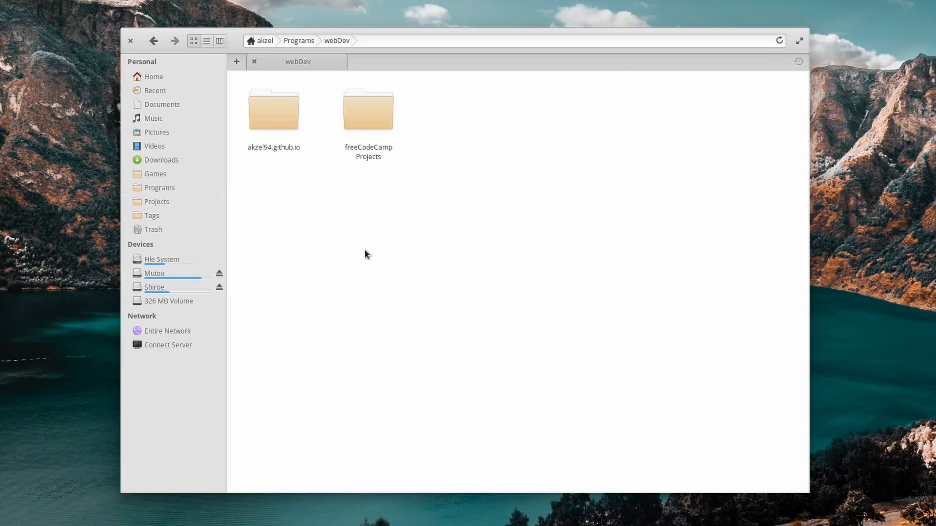
{"action": "double_click", "coordinate": [272, 107]}
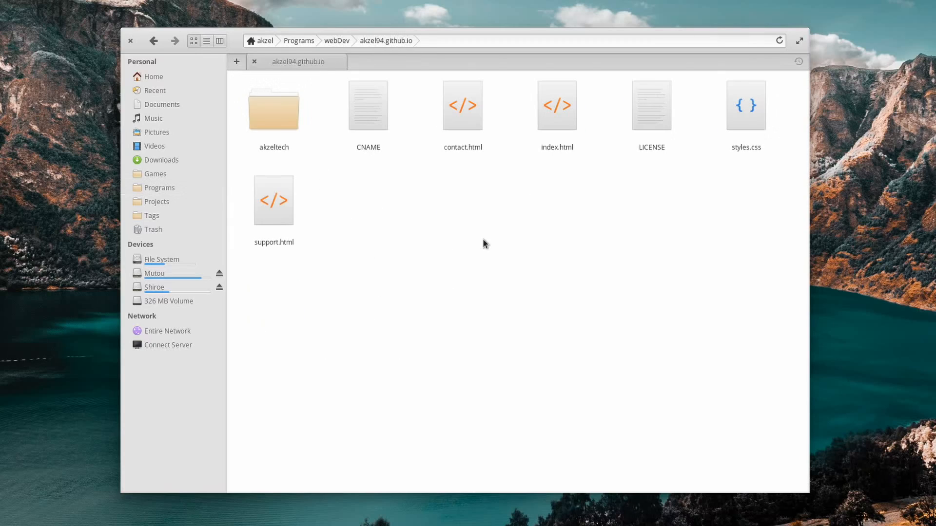
{"action": "left_click", "coordinate": [264, 40]}
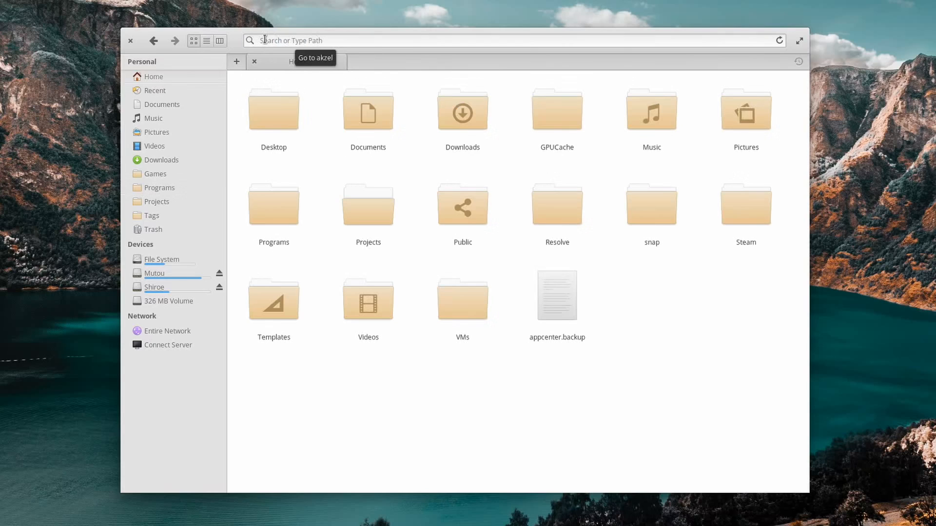
{"action": "mouse_move", "coordinate": [494, 67]}
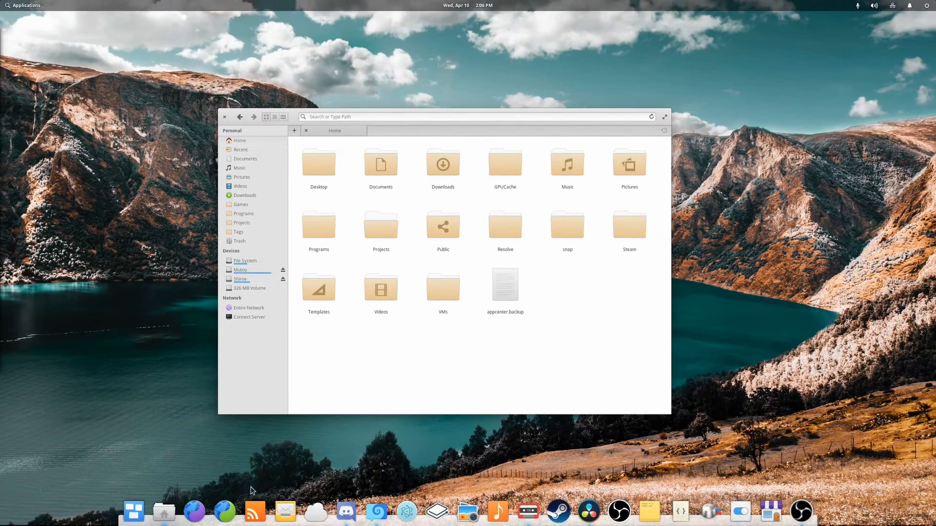
- Launch and close Ephemeral from the dock, then browse the Projects folder and go back Home
{"action": "left_click", "coordinate": [194, 512]}
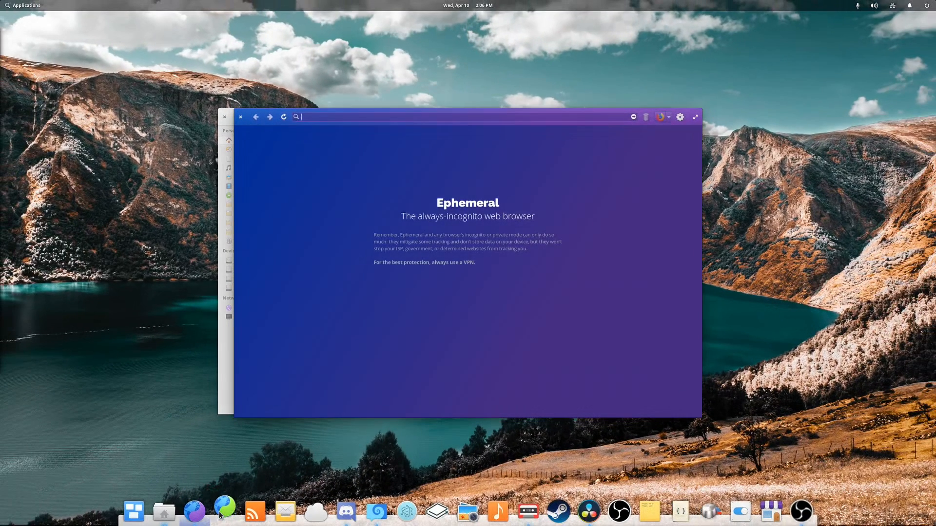
{"action": "left_click", "coordinate": [224, 512]}
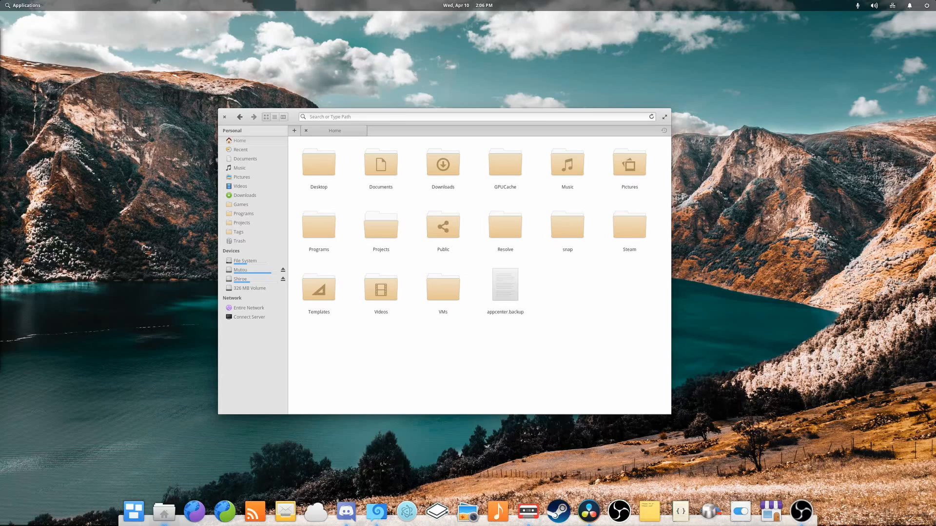
{"action": "double_click", "coordinate": [380, 230]}
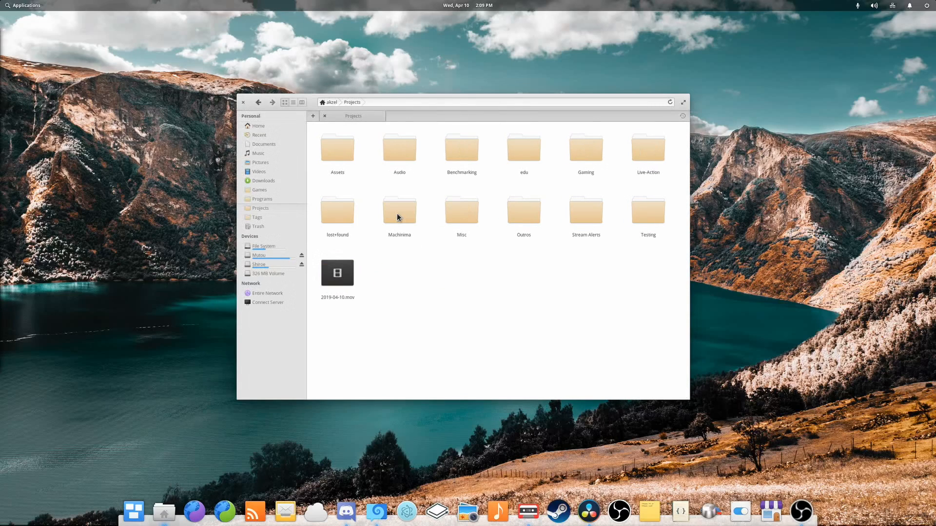
{"action": "mouse_move", "coordinate": [258, 126]}
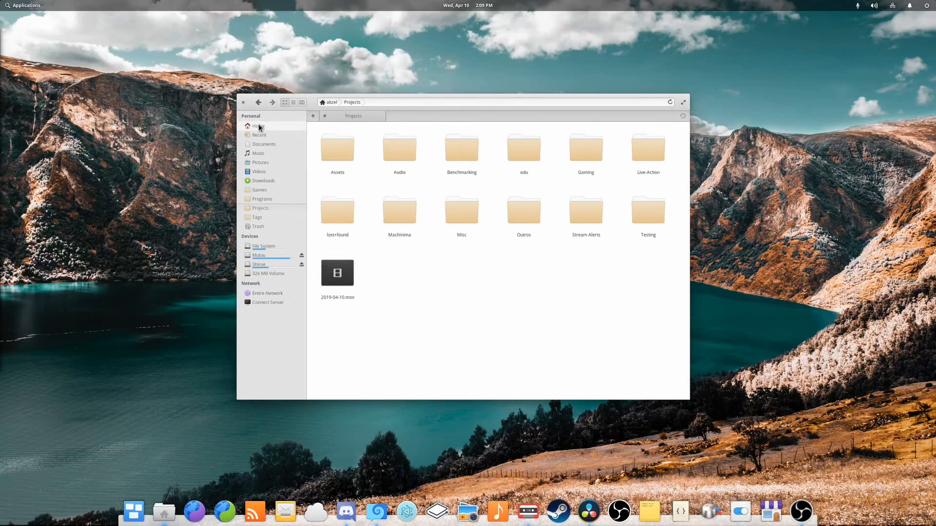
{"action": "left_click", "coordinate": [257, 126]}
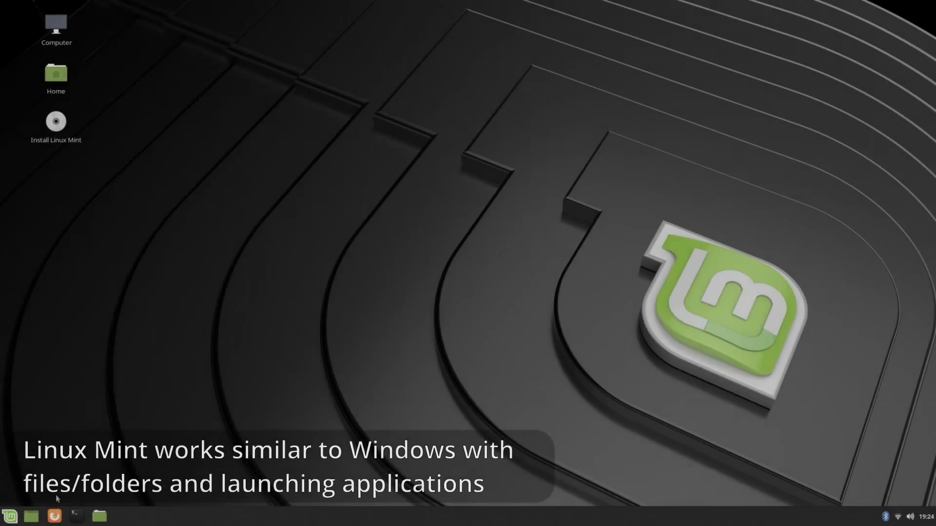
- Launch Firefox, then use the Cinnamon menu to show the Home folder in Nemo and browse Documents
{"action": "left_click", "coordinate": [76, 517]}
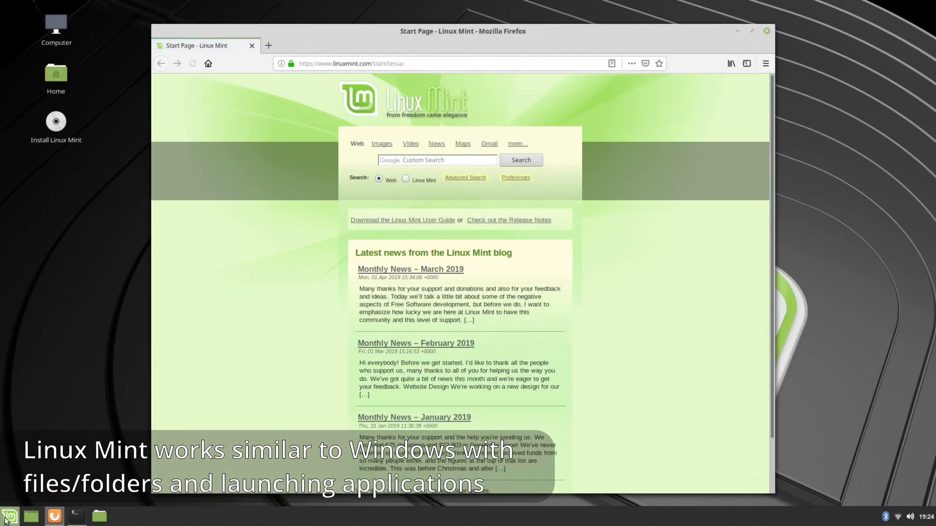
{"action": "left_click", "coordinate": [9, 516]}
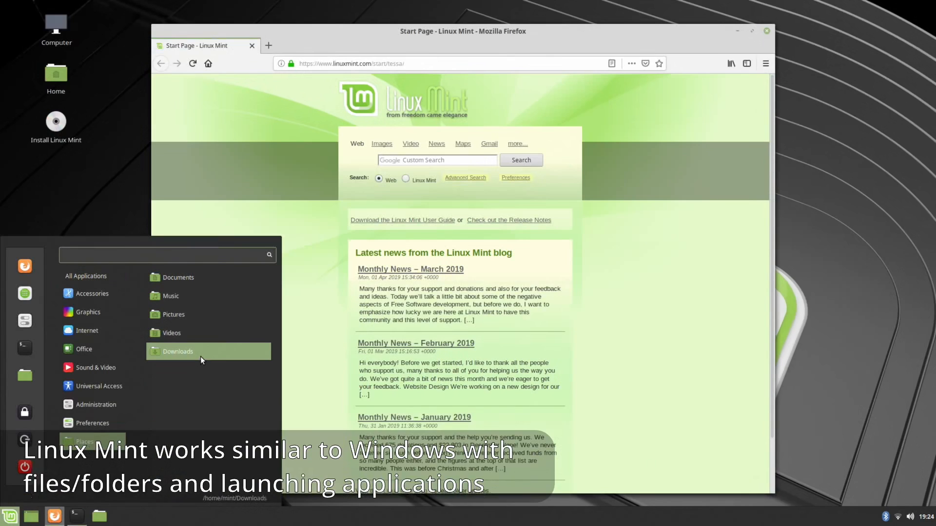
{"action": "left_click", "coordinate": [173, 314]}
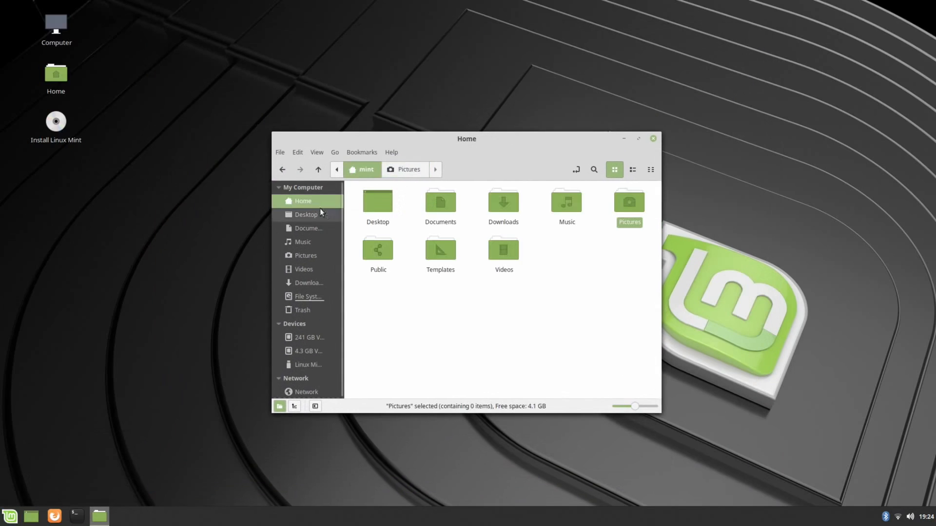
{"action": "left_click", "coordinate": [439, 201]}
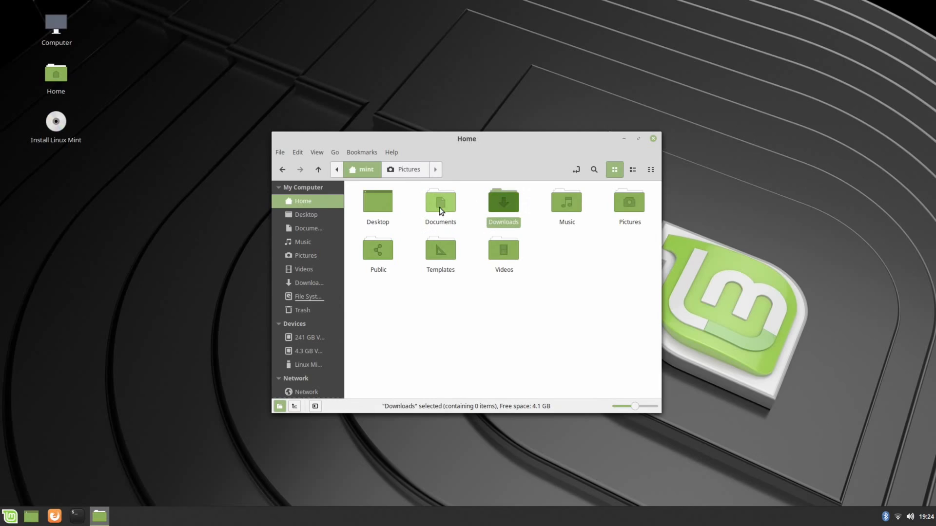
{"action": "double_click", "coordinate": [439, 201]}
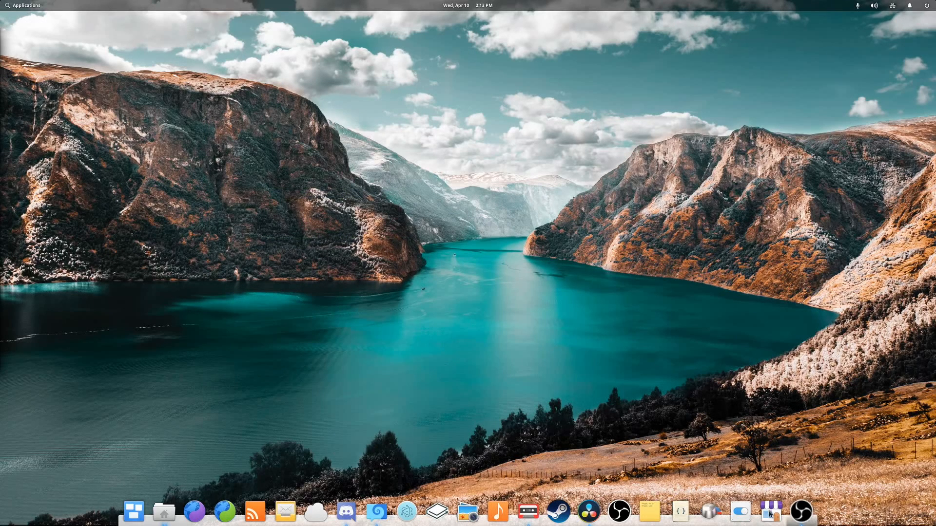
- Launch AppCenter and scroll through the Accessories category's app list
{"action": "left_click", "coordinate": [770, 511]}
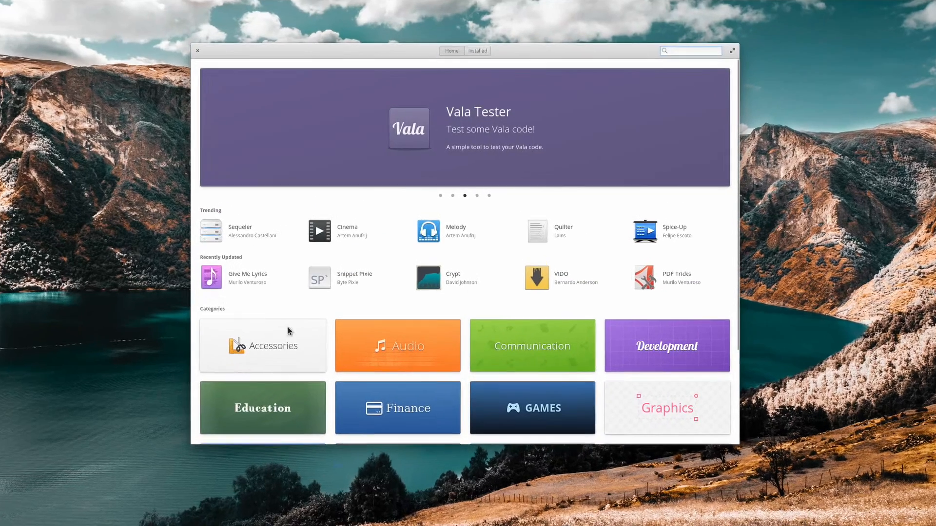
{"action": "left_click", "coordinate": [262, 346]}
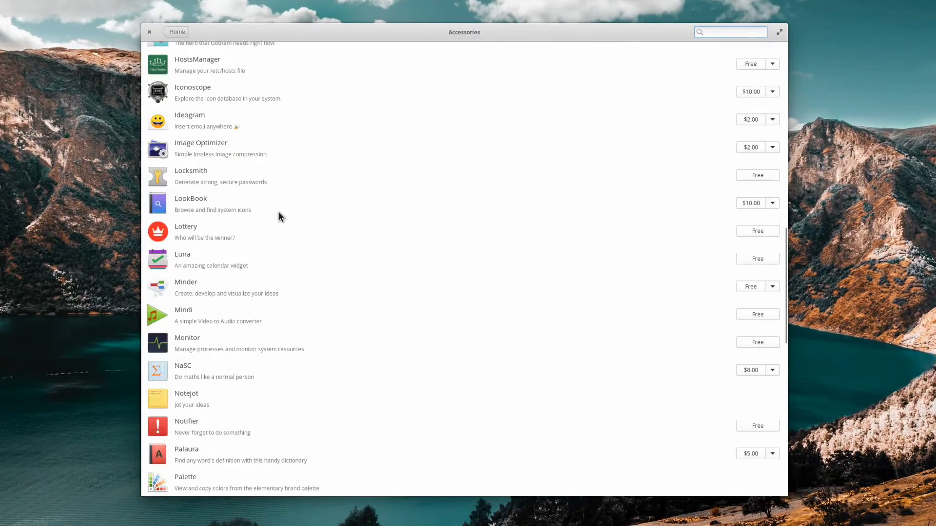
{"action": "scroll", "scroll_direction": "down", "scroll_amount": 3}
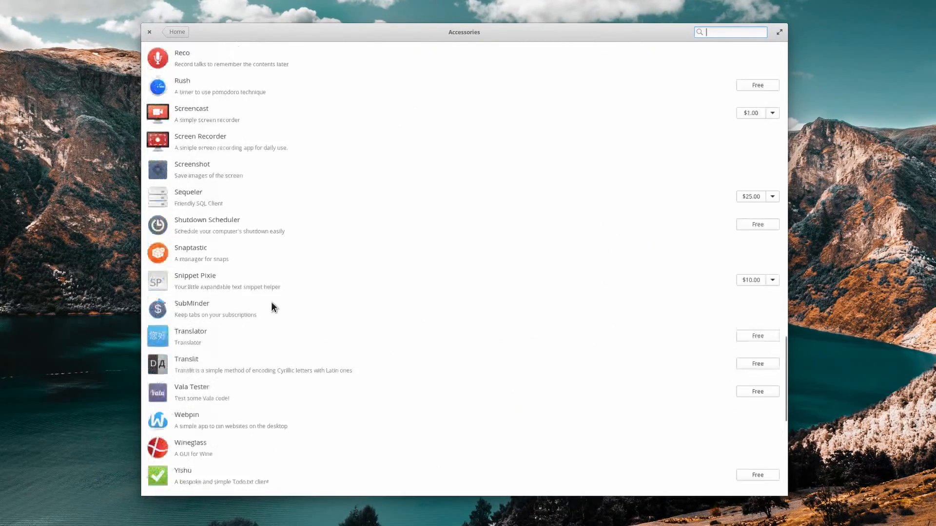
{"action": "scroll", "scroll_direction": "up", "scroll_amount": 3}
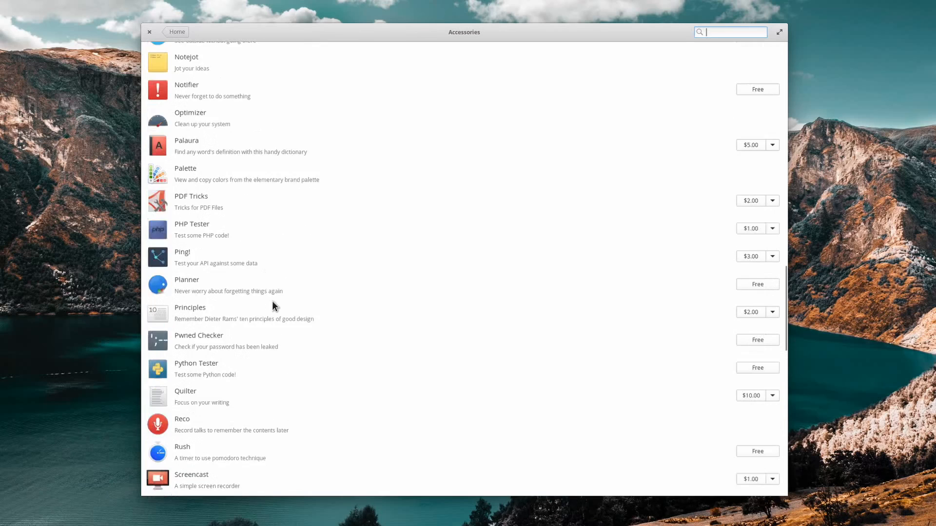
{"action": "scroll", "scroll_direction": "up", "scroll_amount": 3}
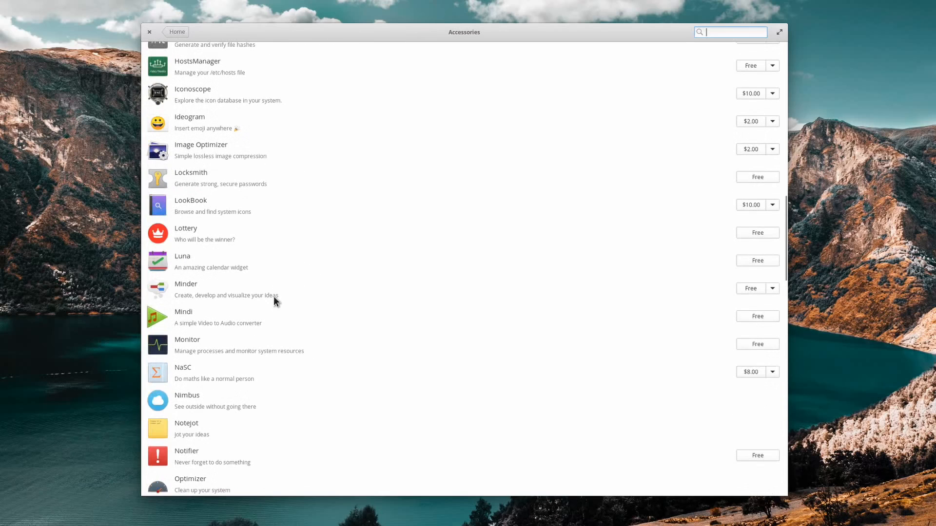
{"action": "scroll", "scroll_direction": "up", "scroll_amount": 3}
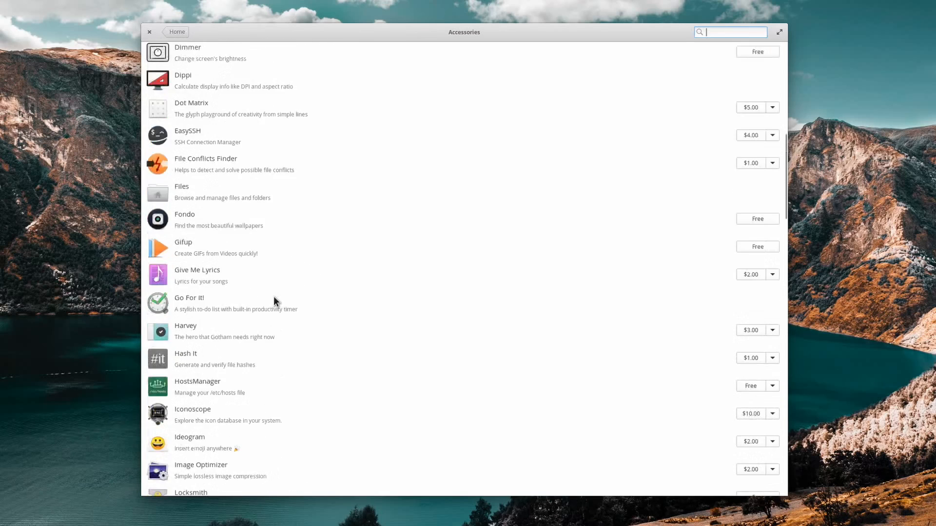
{"action": "scroll", "scroll_direction": "up", "scroll_amount": 3}
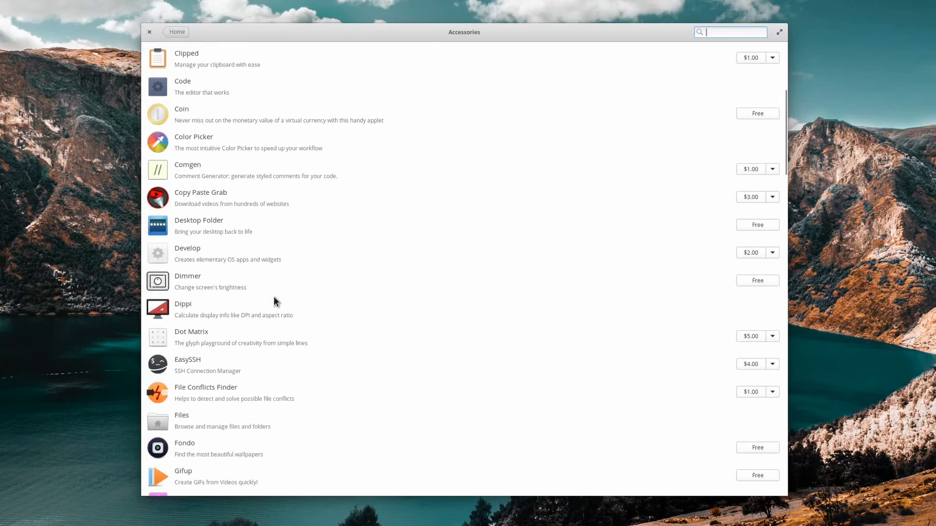
{"action": "scroll", "scroll_direction": "up", "scroll_amount": 3}
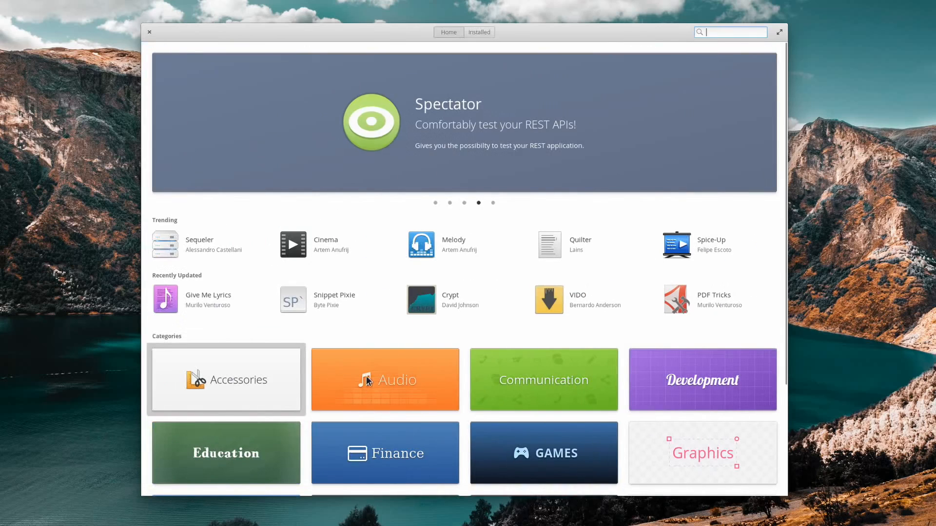
- Return to AppCenter's Home page and scroll down to the full category list
{"action": "left_click", "coordinate": [384, 379]}
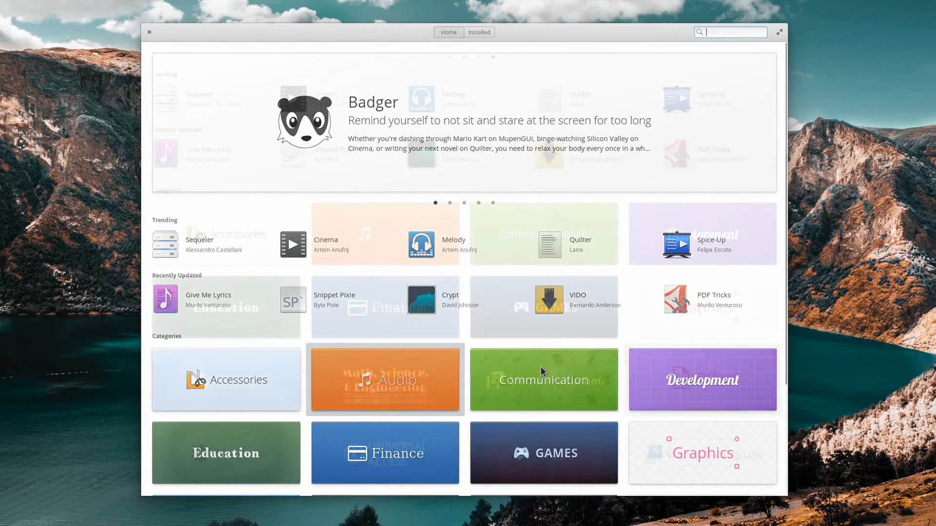
{"action": "scroll", "scroll_direction": "down", "scroll_amount": 3}
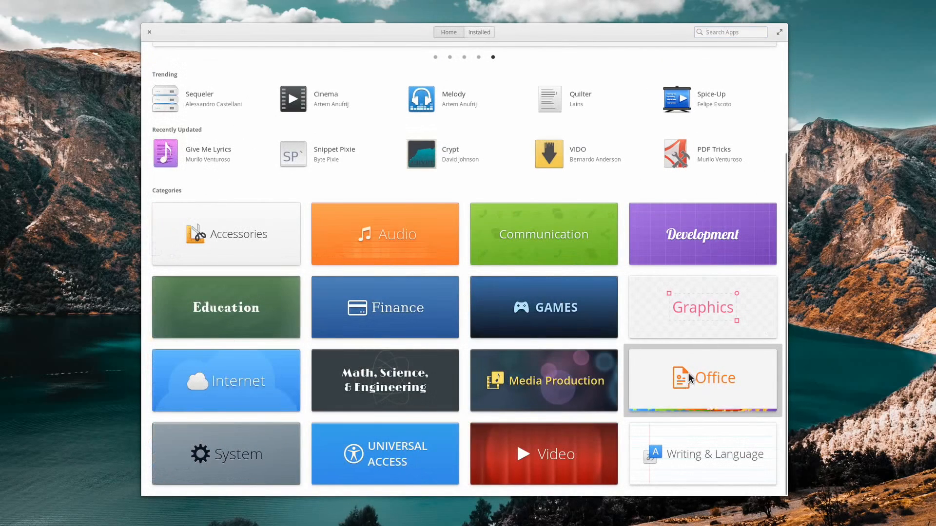
- From the Office category, lower Agenda's pay-what-you-want price to Free, then show Installed apps
{"action": "left_click", "coordinate": [701, 380]}
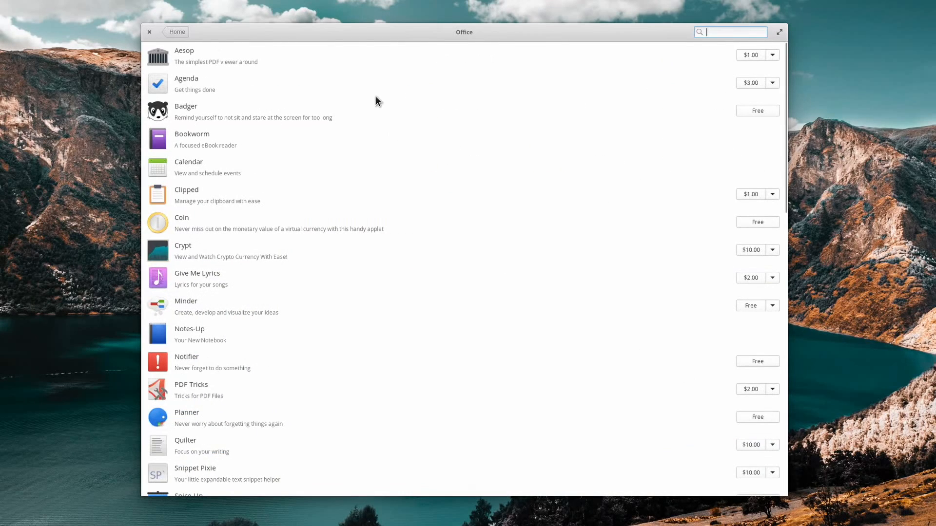
{"action": "left_click", "coordinate": [186, 83]}
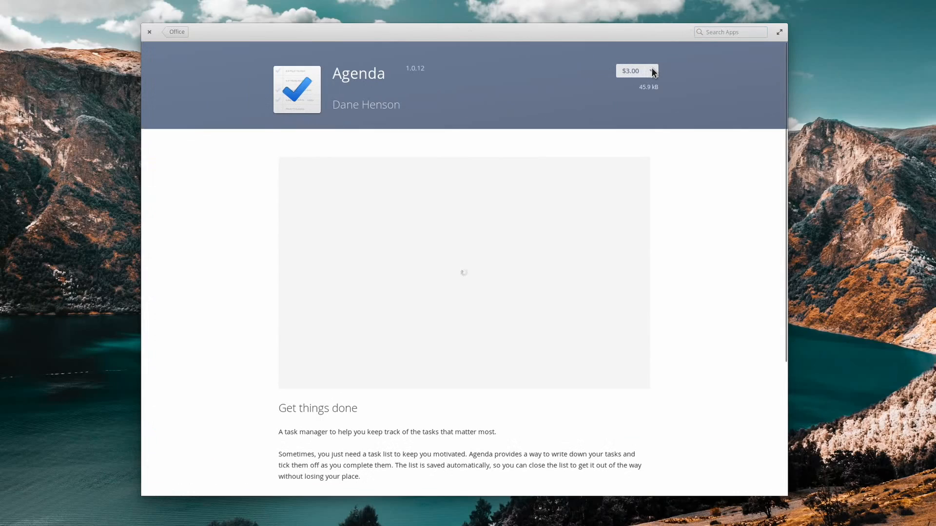
{"action": "left_click", "coordinate": [651, 70]}
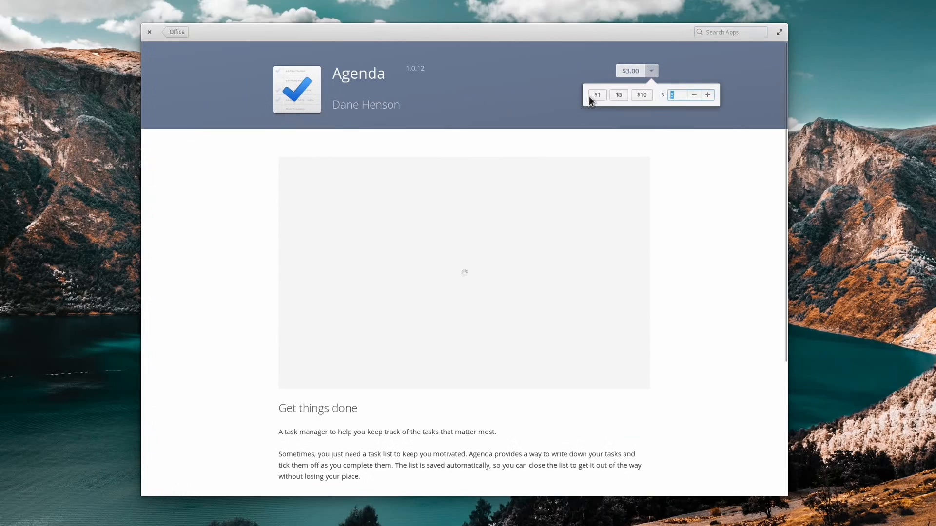
{"action": "mouse_move", "coordinate": [691, 99]}
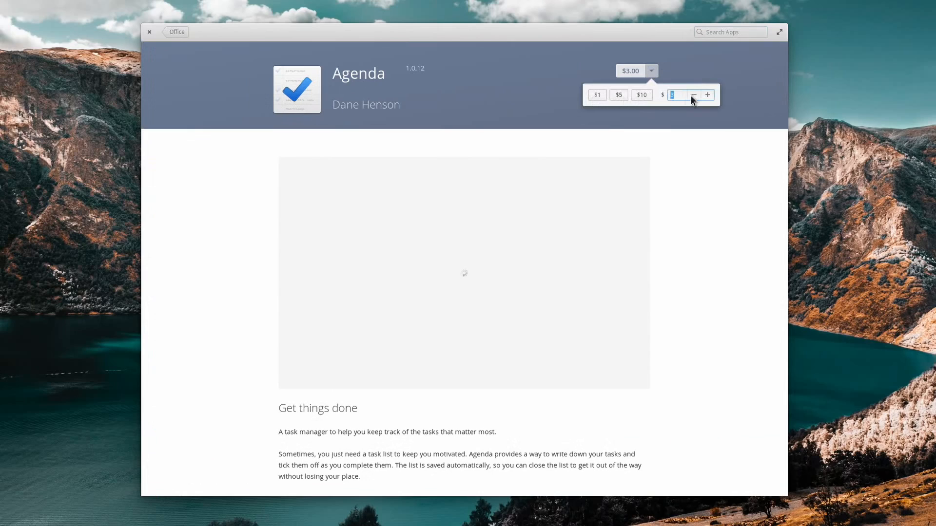
{"action": "left_click", "coordinate": [693, 94]}
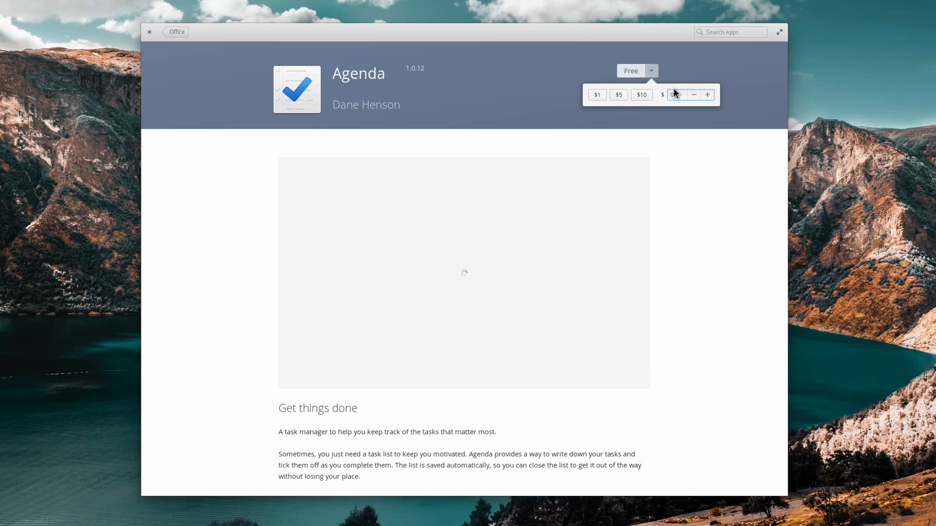
{"action": "left_click", "coordinate": [708, 94]}
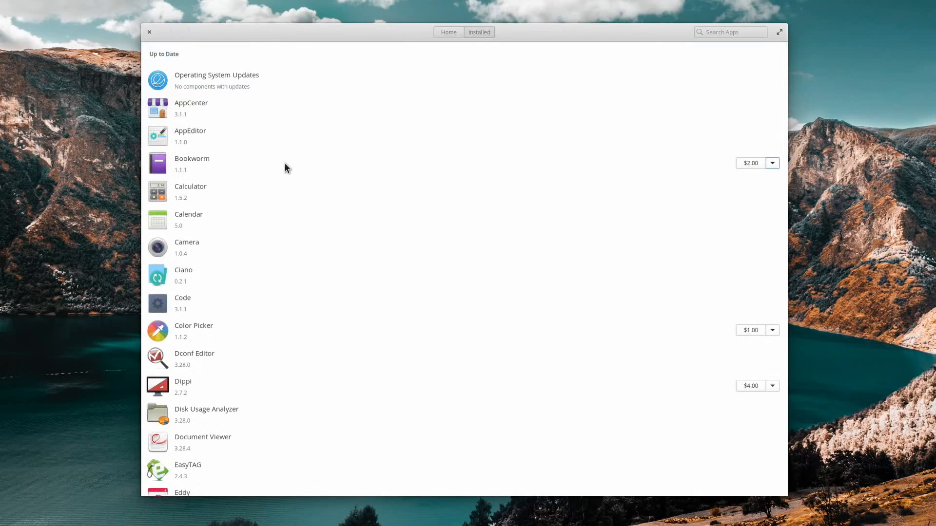
- View Bookworm's page, then fill card details and confirm the $2.00 payment for Bookworm
{"action": "left_click", "coordinate": [192, 162]}
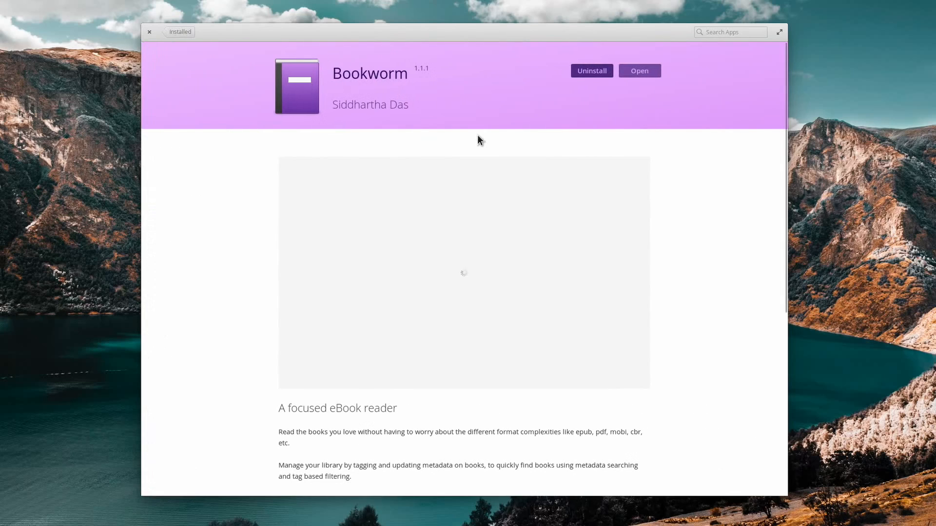
{"action": "mouse_move", "coordinate": [211, 39]}
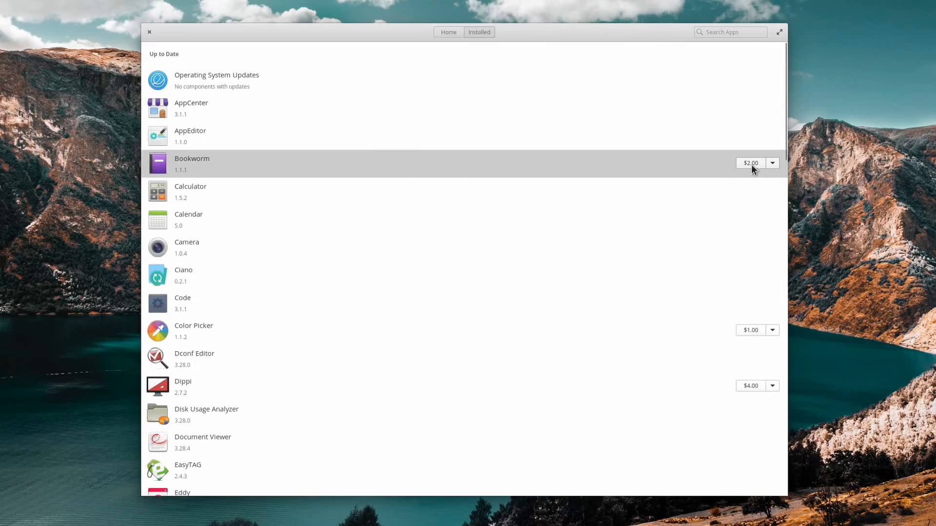
{"action": "left_click", "coordinate": [751, 163]}
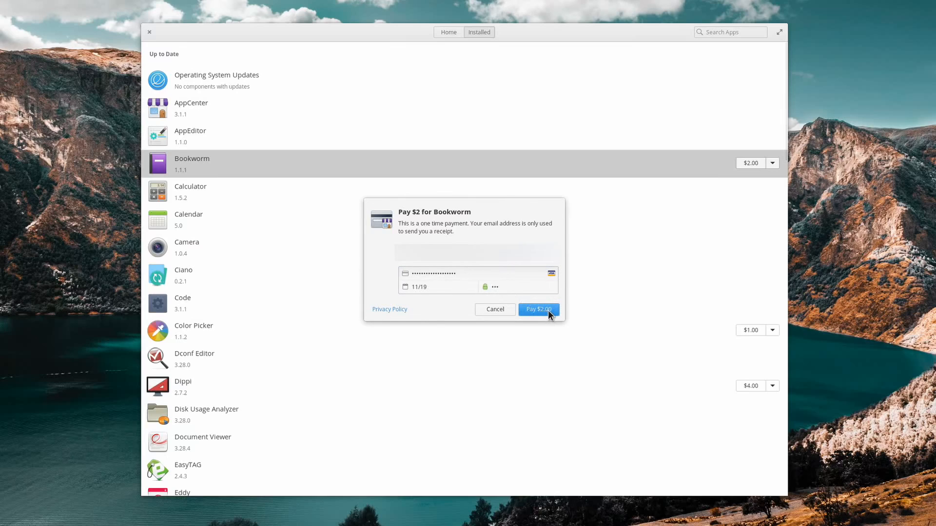
{"action": "left_click", "coordinate": [537, 309]}
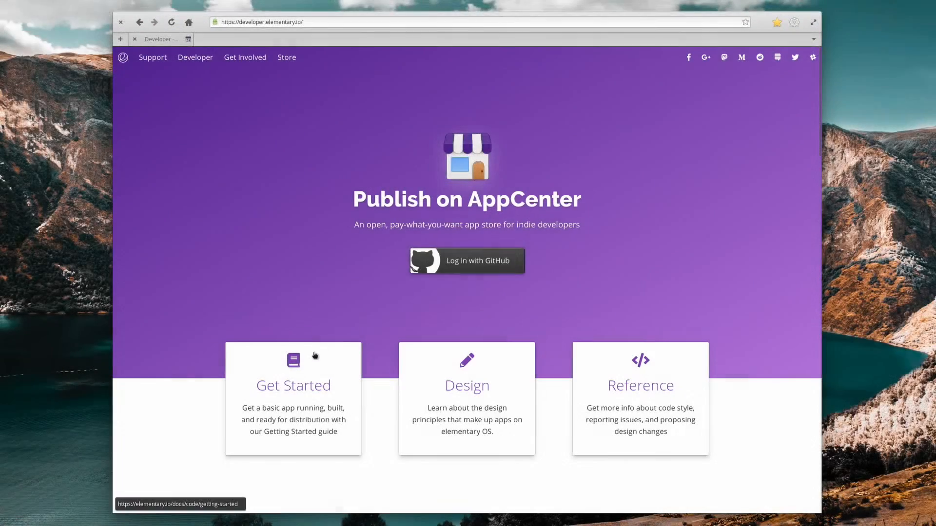
{"action": "mouse_move", "coordinate": [477, 388]}
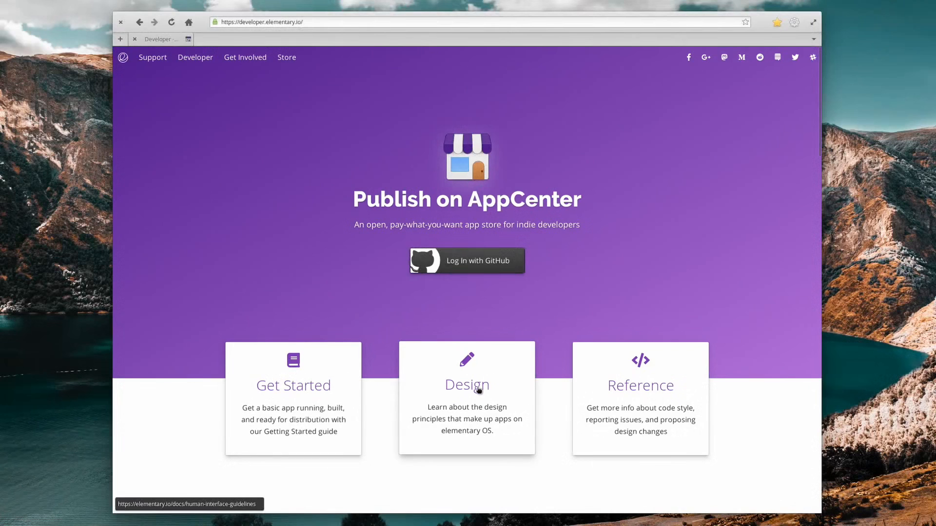
{"action": "mouse_move", "coordinate": [821, 121]}
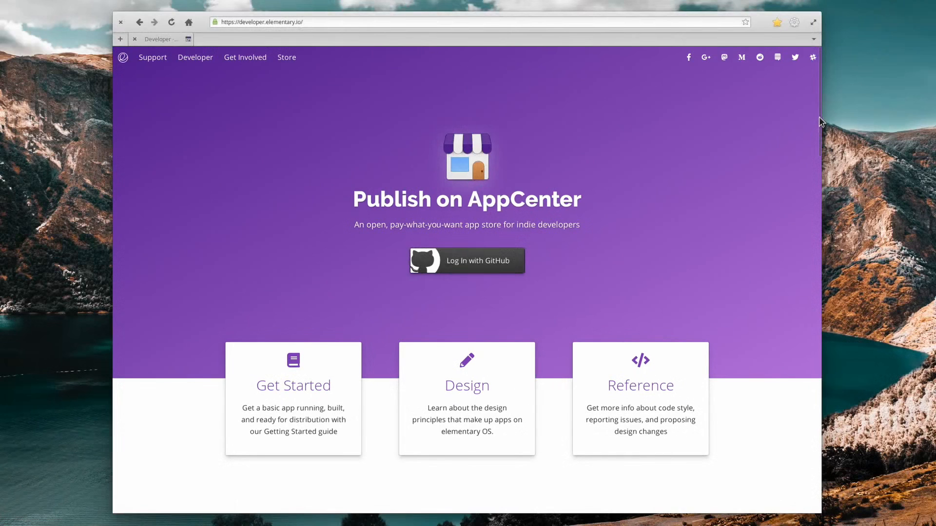
{"action": "scroll", "scroll_direction": "down", "scroll_amount": 3}
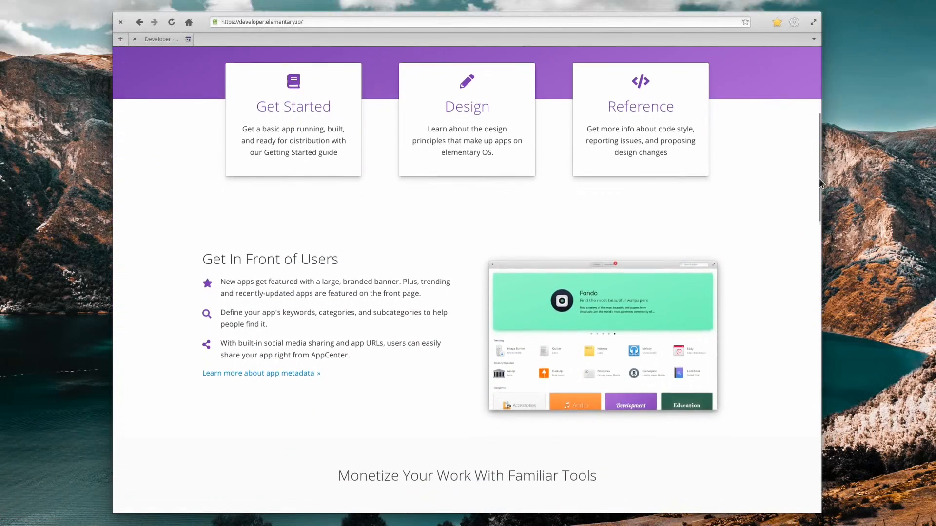
{"action": "scroll", "scroll_direction": "down", "scroll_amount": 3}
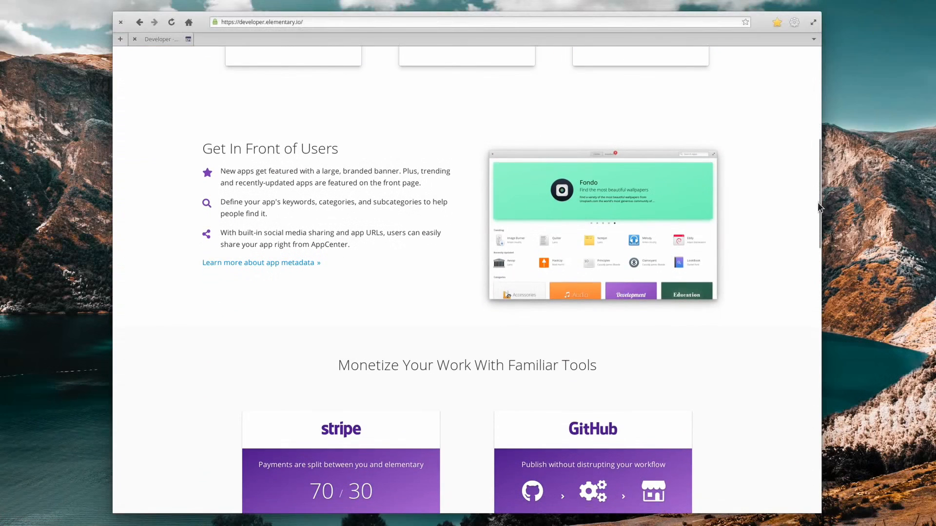
{"action": "scroll", "scroll_direction": "down", "scroll_amount": 3}
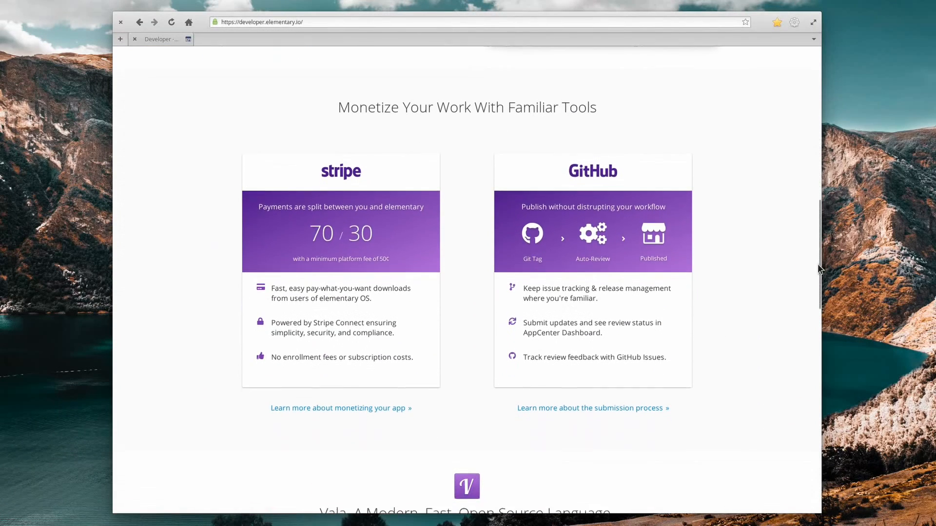
{"action": "scroll", "scroll_direction": "down", "scroll_amount": 3}
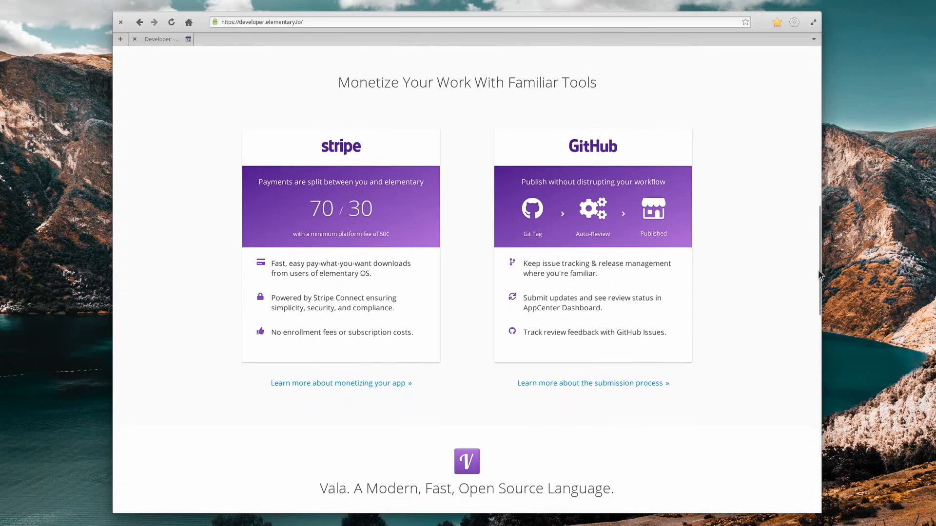
{"action": "scroll", "scroll_direction": "down", "scroll_amount": 3}
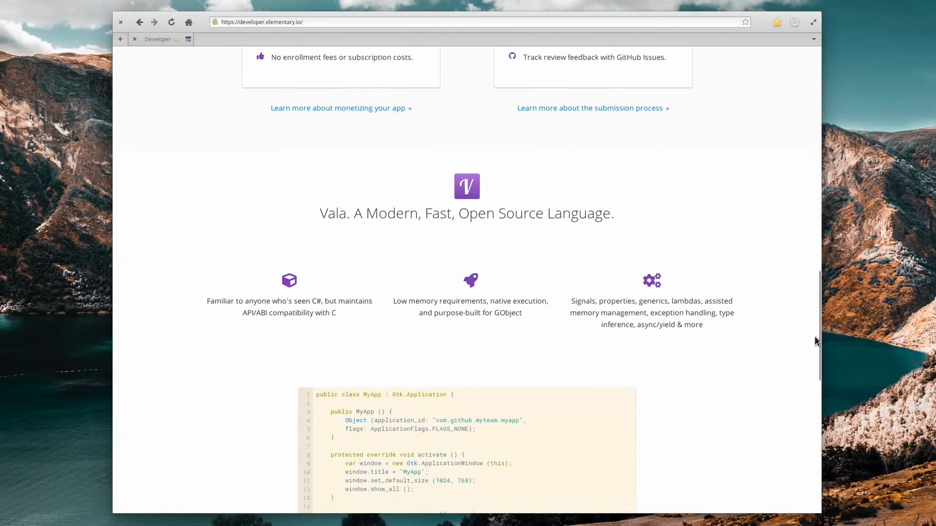
{"action": "scroll", "scroll_direction": "down", "scroll_amount": 3}
{"action": "type", "text": "elementa"}
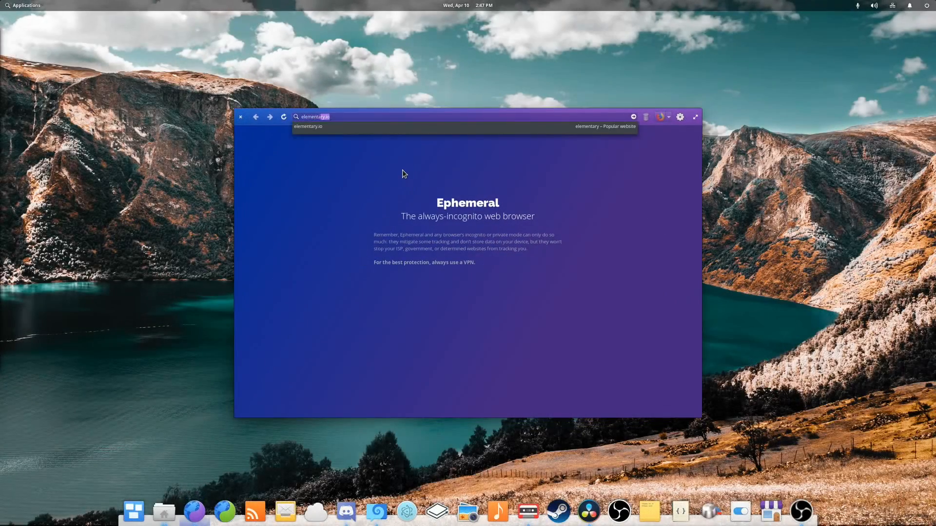
- Load elementary.io maximized and start the $10 Purchase elementary OS payment form
{"action": "key", "text": "Return"}
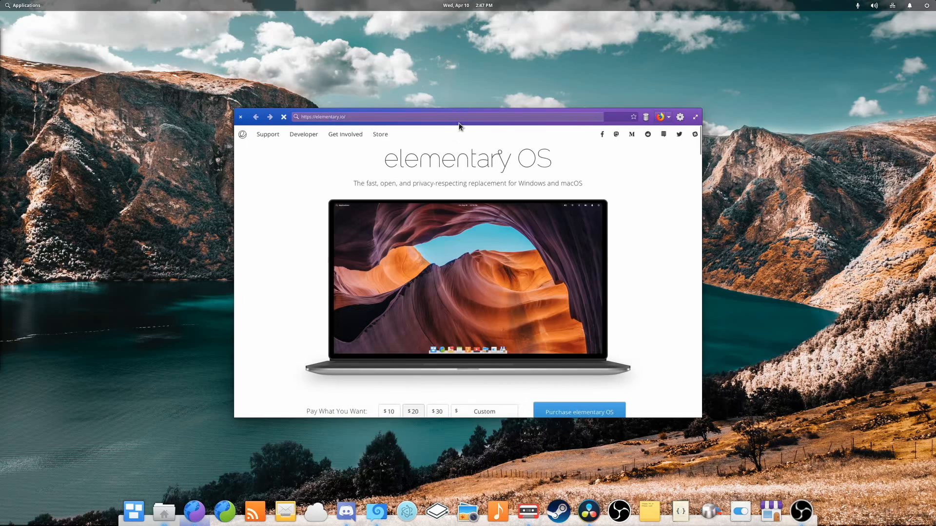
{"action": "left_click", "coordinate": [695, 115]}
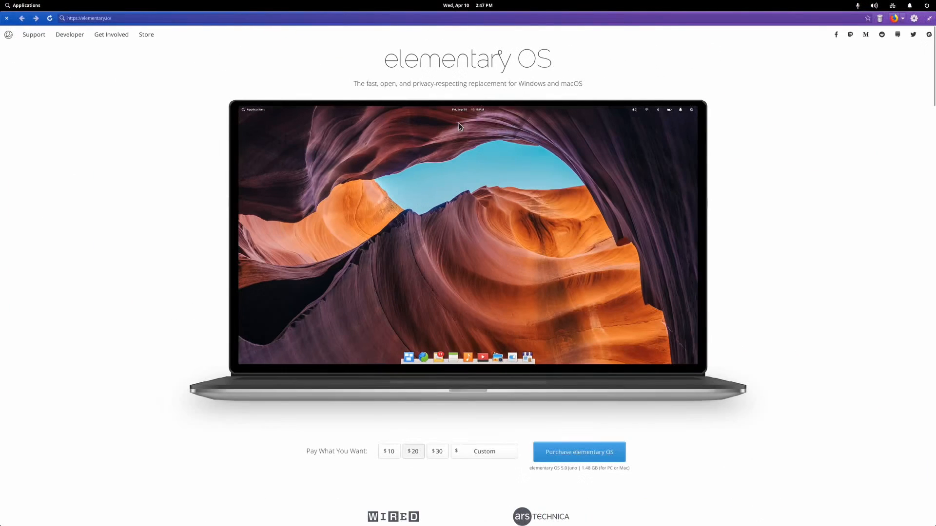
{"action": "mouse_move", "coordinate": [400, 441]}
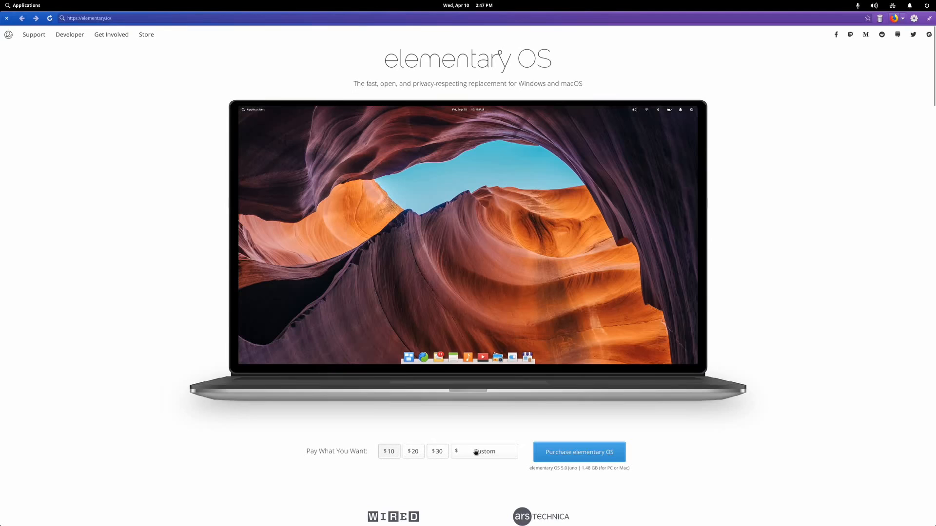
{"action": "left_click", "coordinate": [489, 451]}
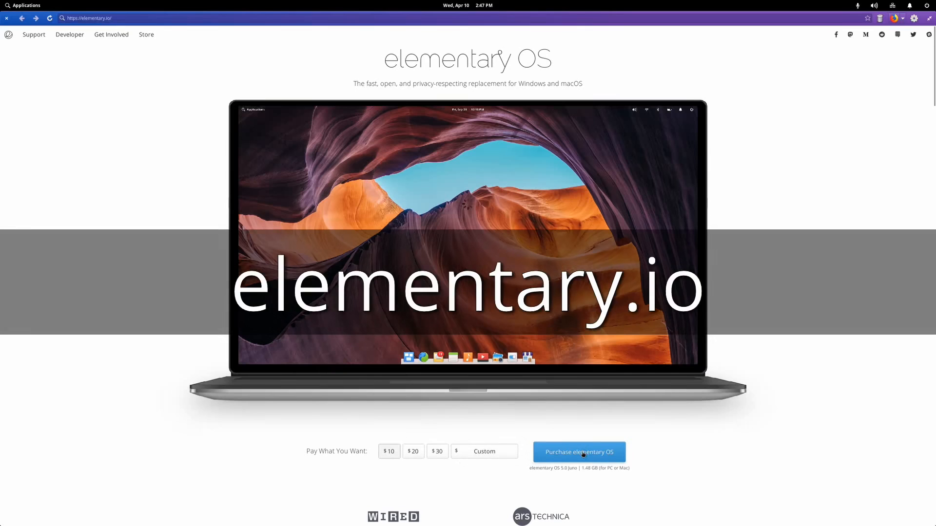
{"action": "left_click", "coordinate": [578, 451]}
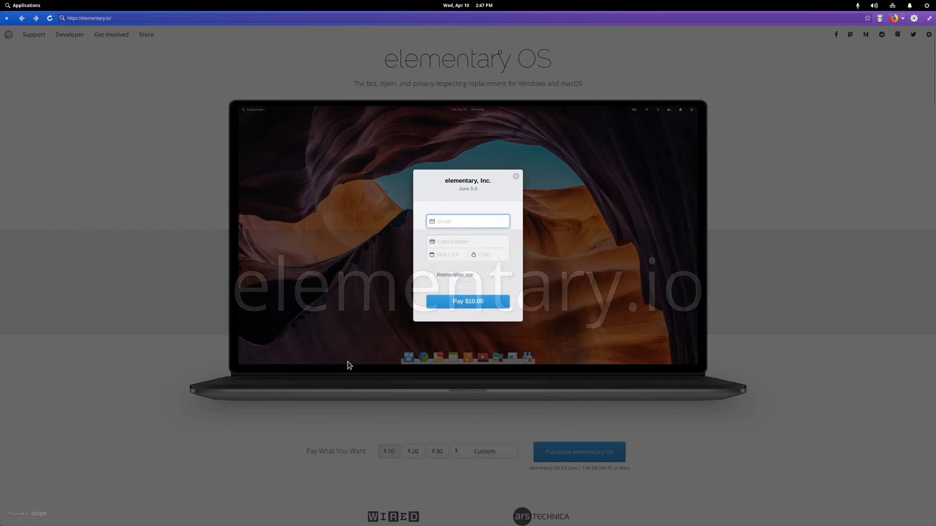